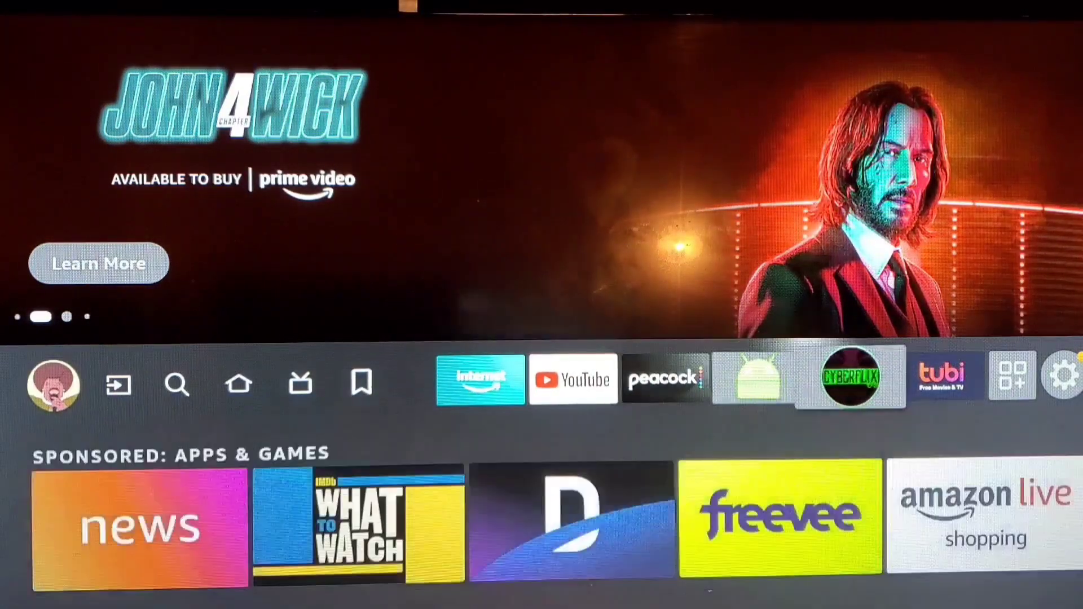
Browse the home screen's settings row toward Device & Software.
left_click(1062, 379)
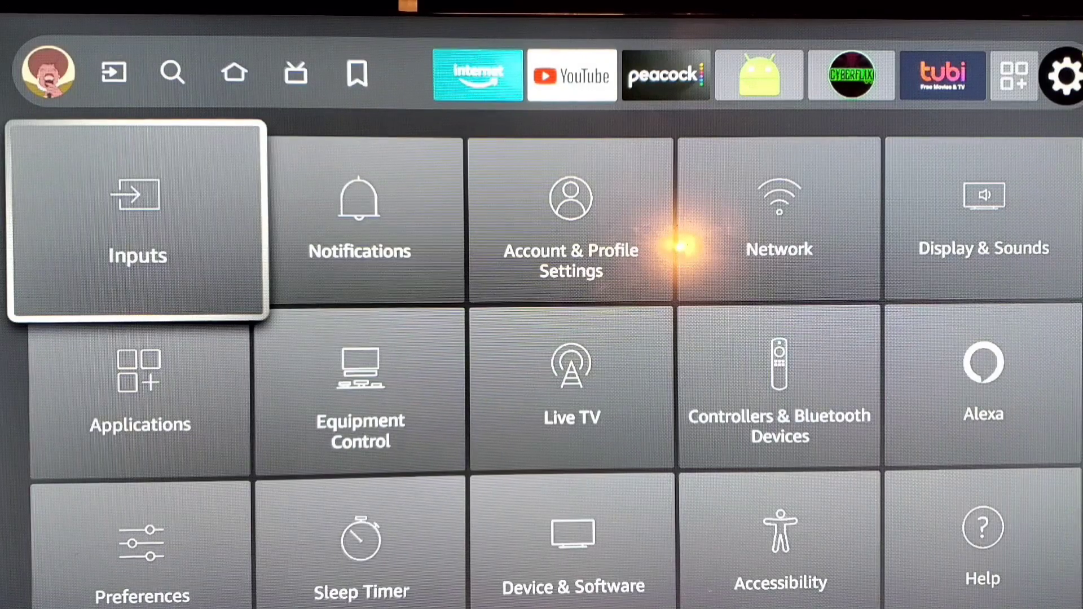
key("Down")
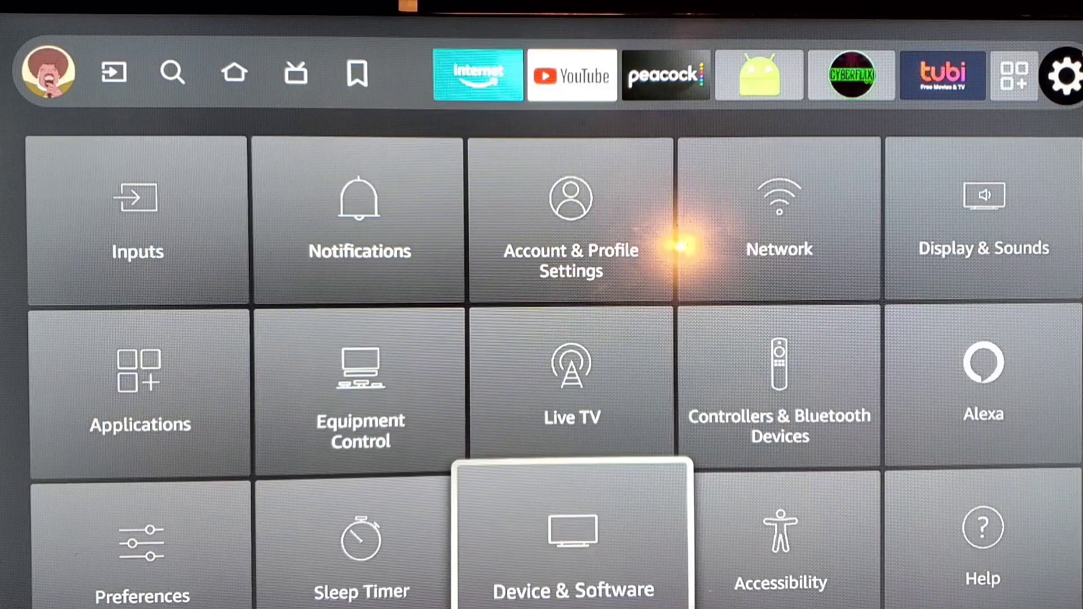
left_click(571, 539)
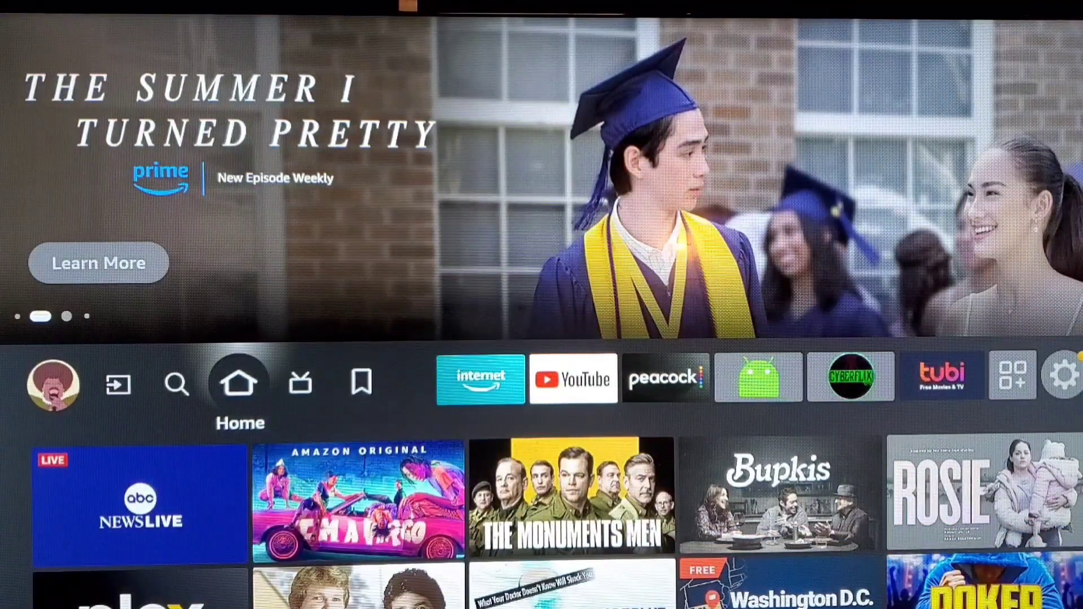
Browse My Stuff and the apps row, then open the full apps grid.
left_click(359, 383)
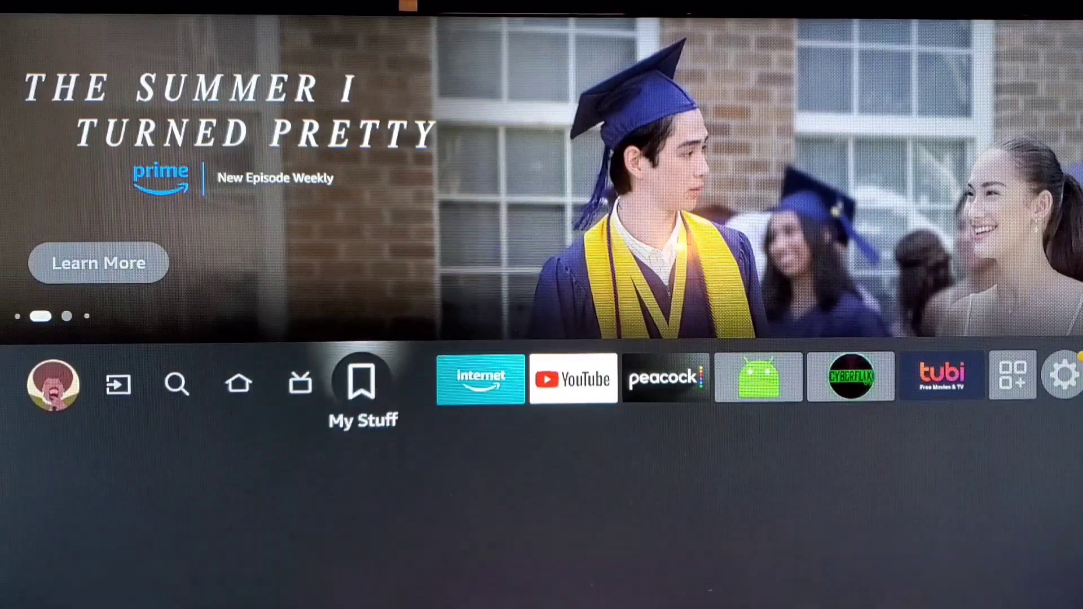
left_click(666, 377)
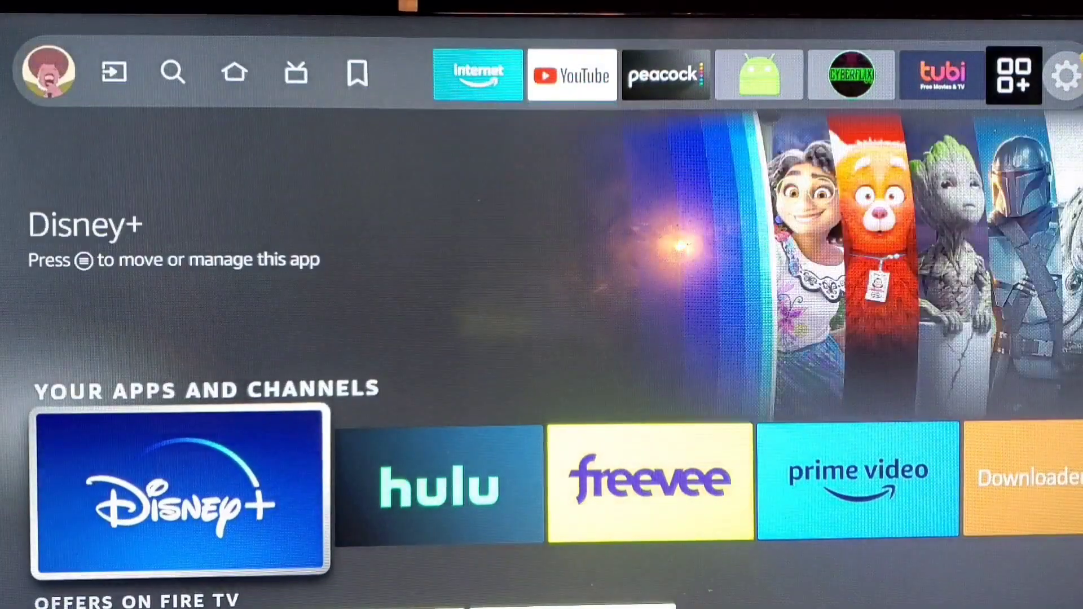
scroll("right", 3)
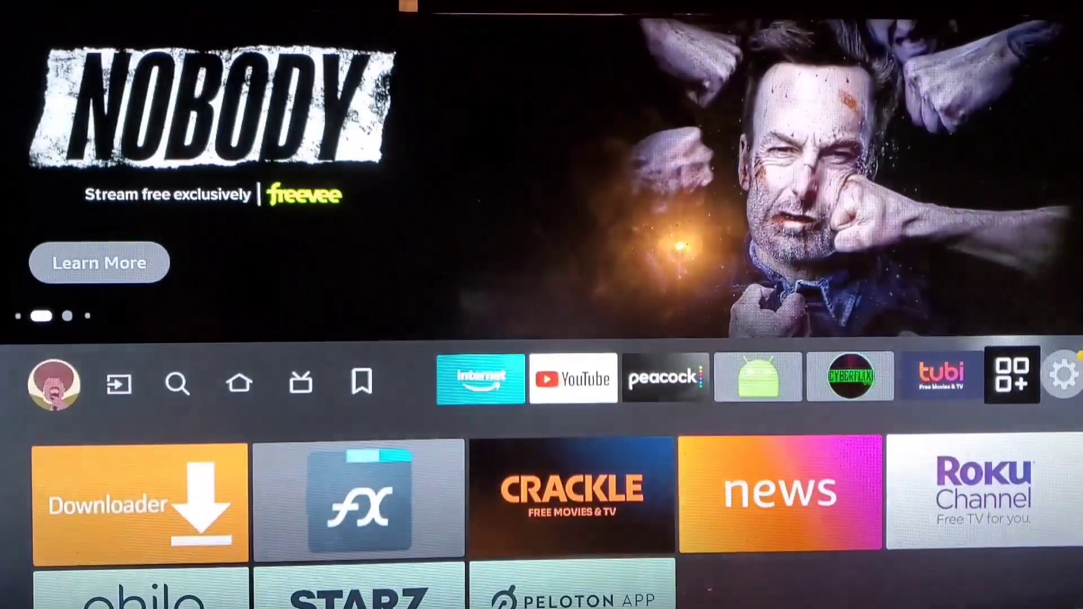
left_click(1062, 376)
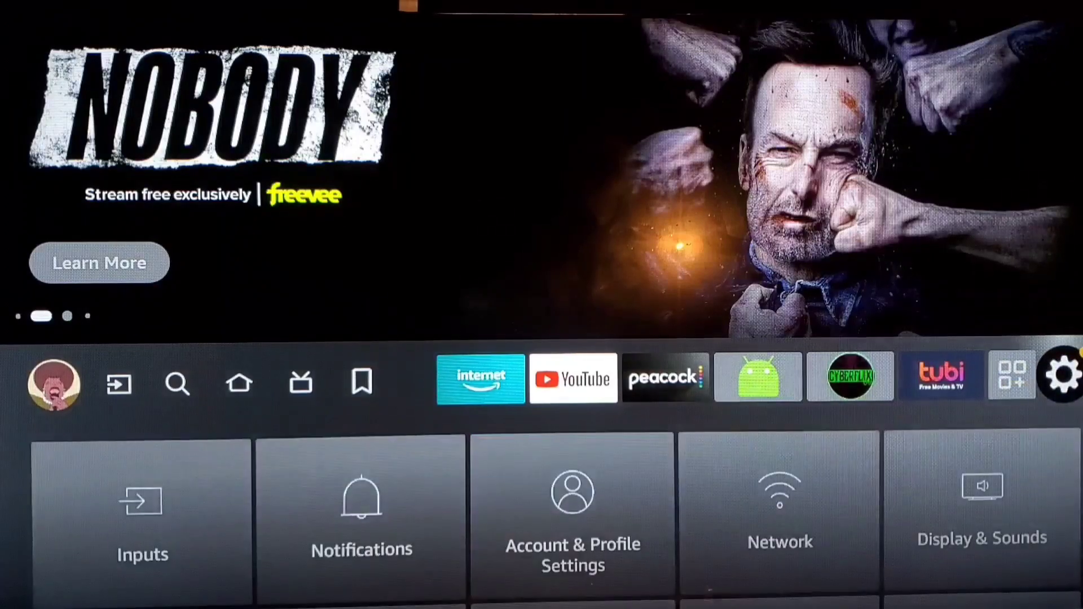
left_click(1011, 382)
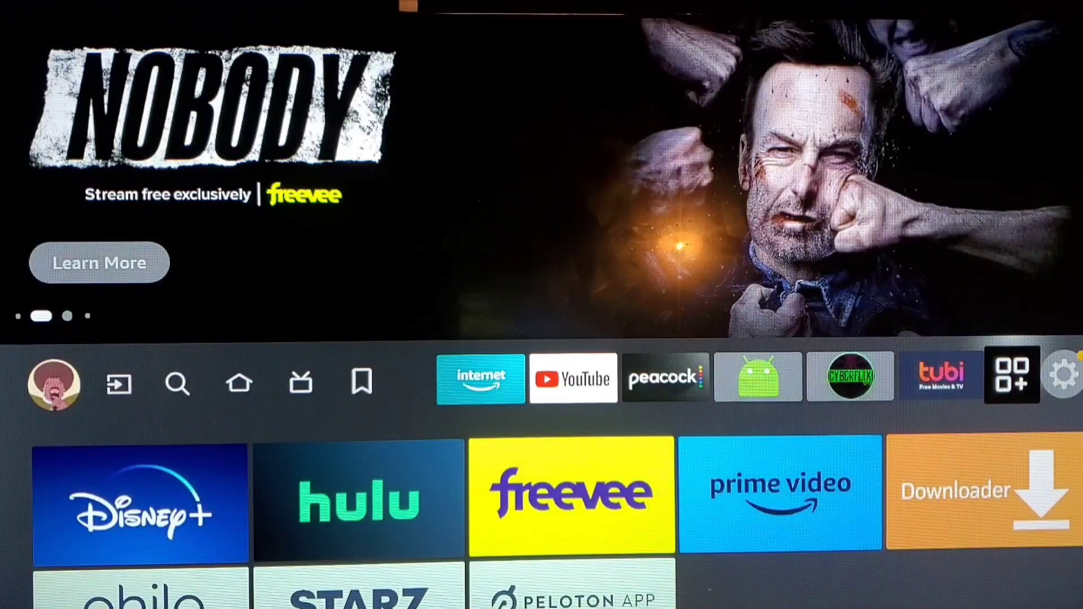
left_click(1012, 377)
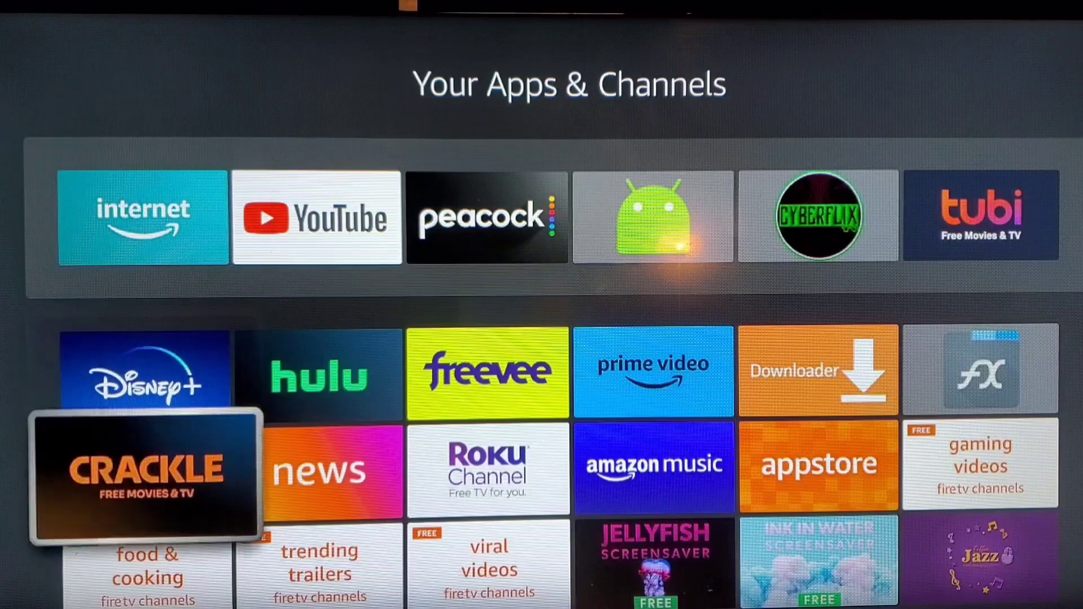
Scroll to the bottom of Your Apps & Channels and open the App Library tile.
scroll("down", 3)
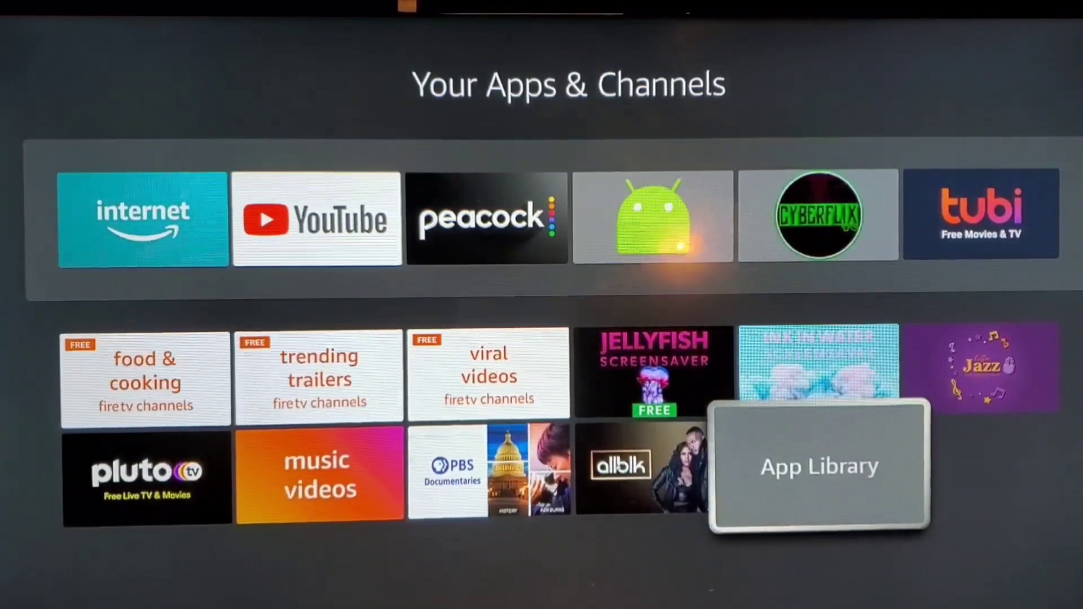
left_click(818, 467)
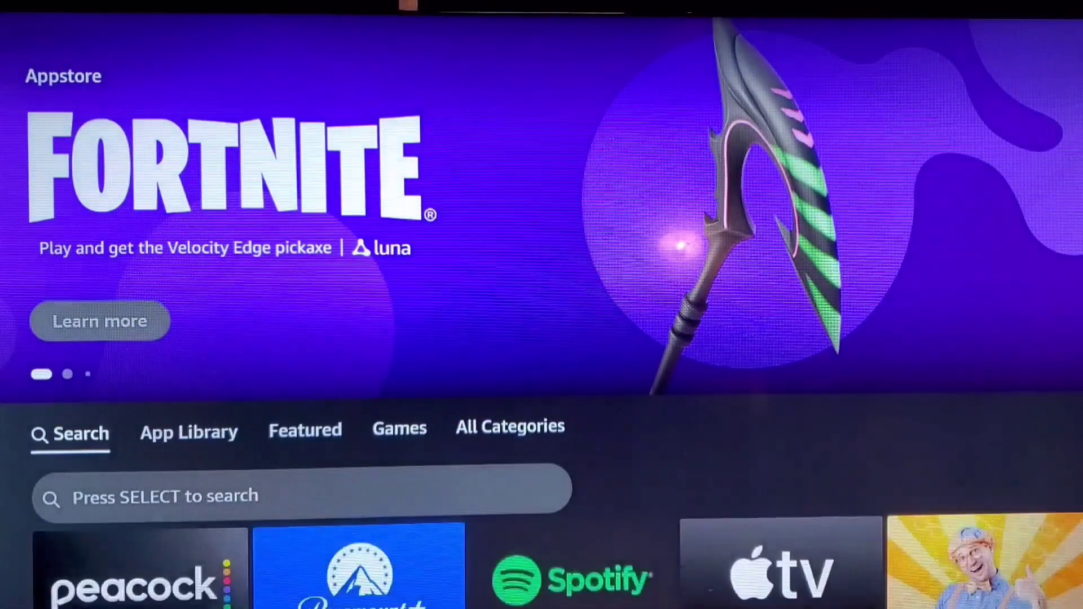
Search the Appstore for 'Down' and choose the Downloader suggestion.
left_click(70, 433)
type("Down")
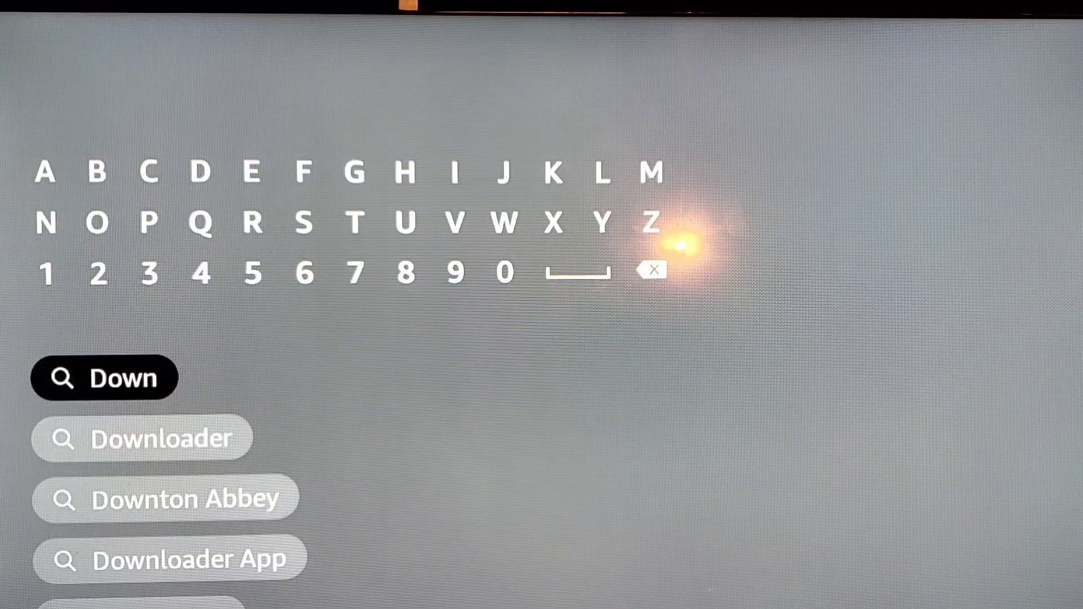
left_click(142, 438)
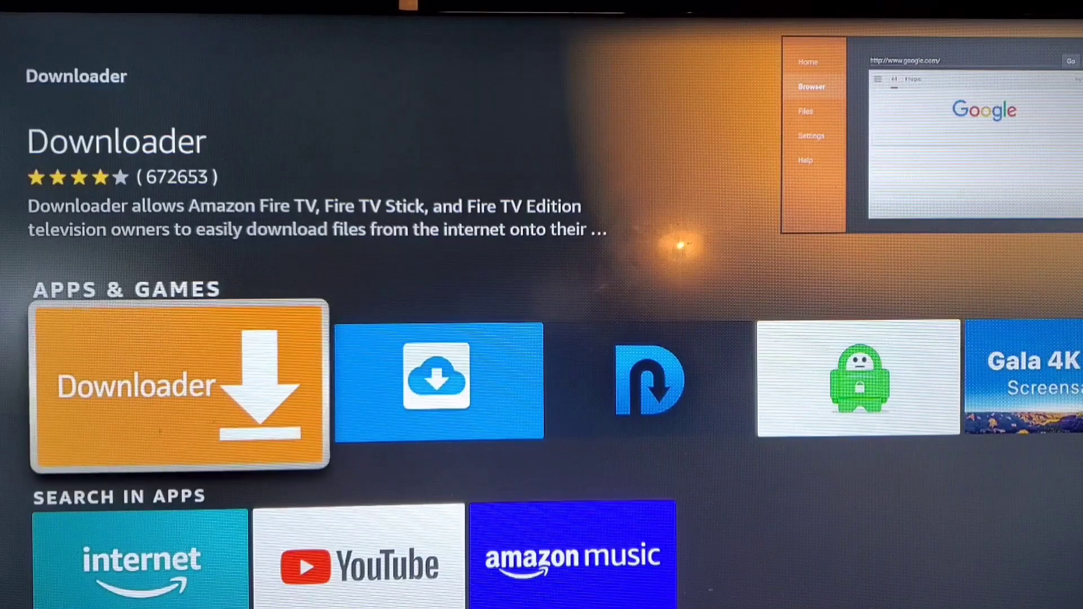
Launch Downloader and enter code 21203 to load the cwtek.co.uk/d/ page.
left_click(178, 385)
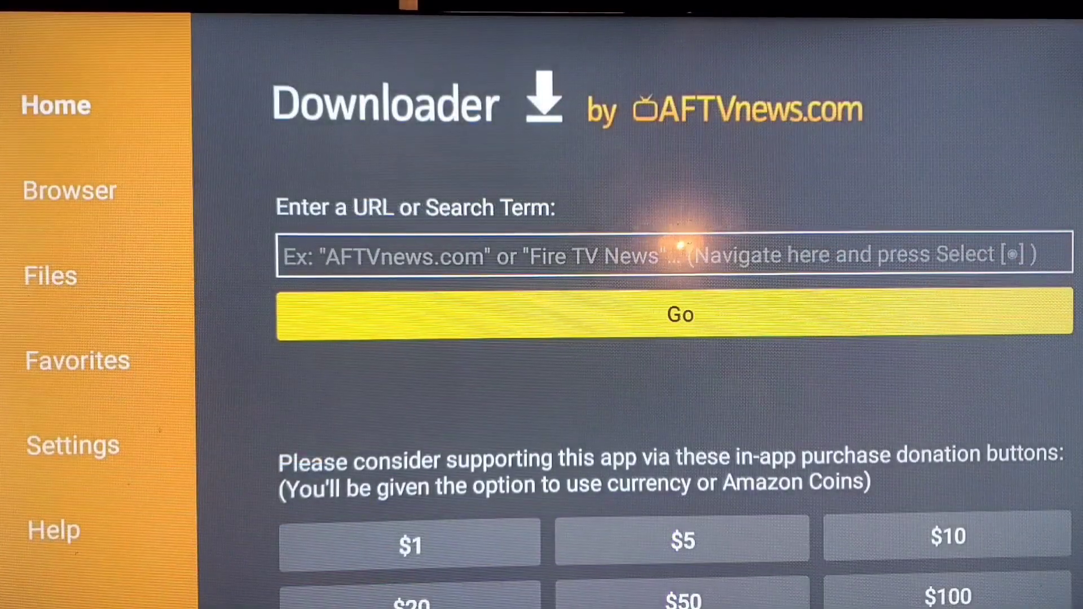
key("Up")
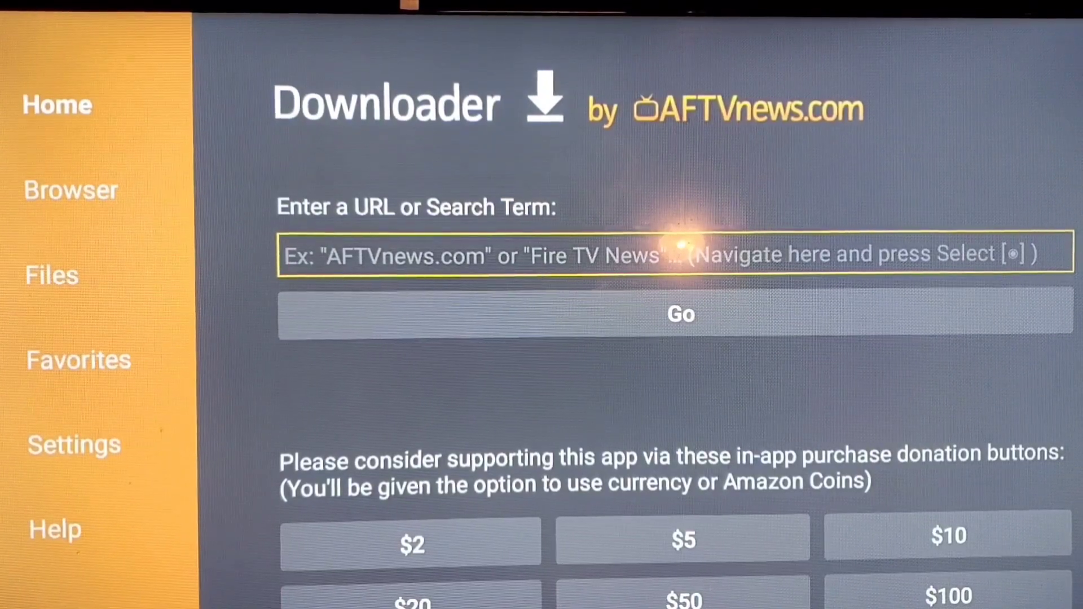
type("2120")
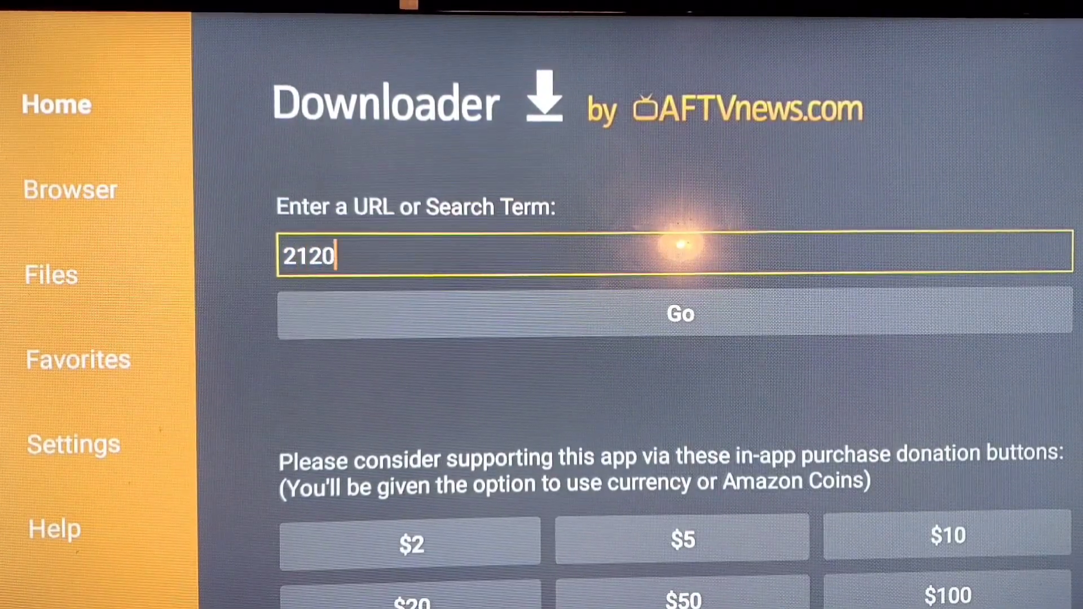
type("3")
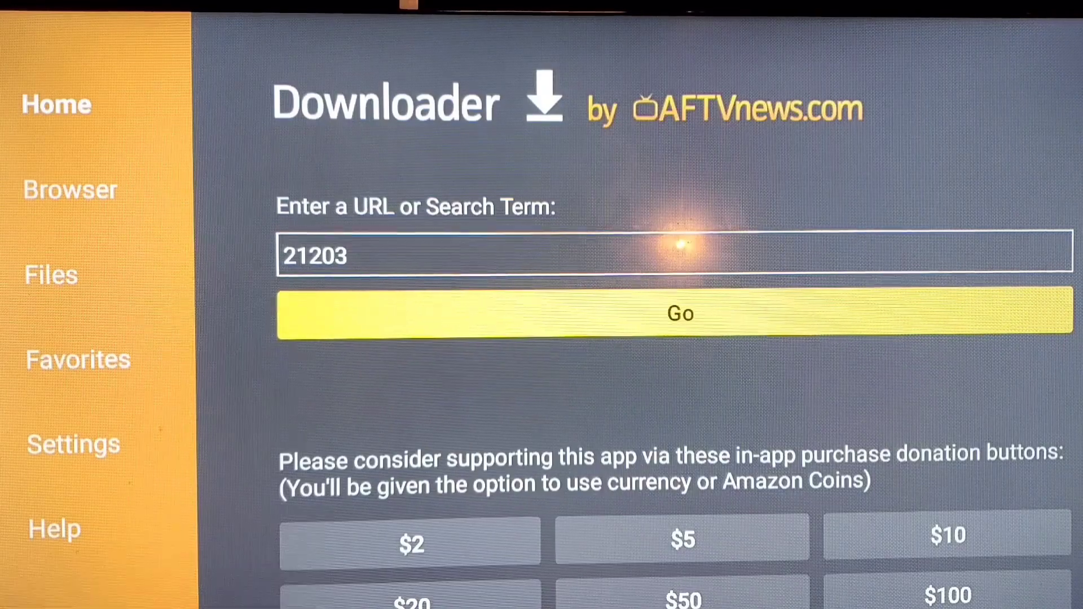
left_click(680, 314)
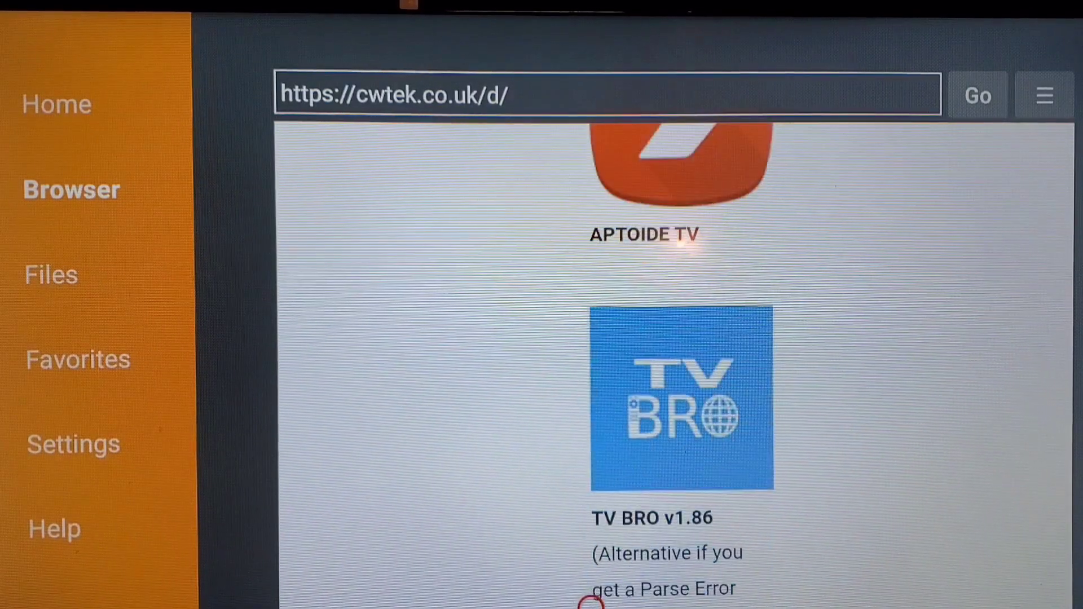
Scroll to the Utilities section and download Remote ADB Shell 1.6.5.
scroll("down", 3)
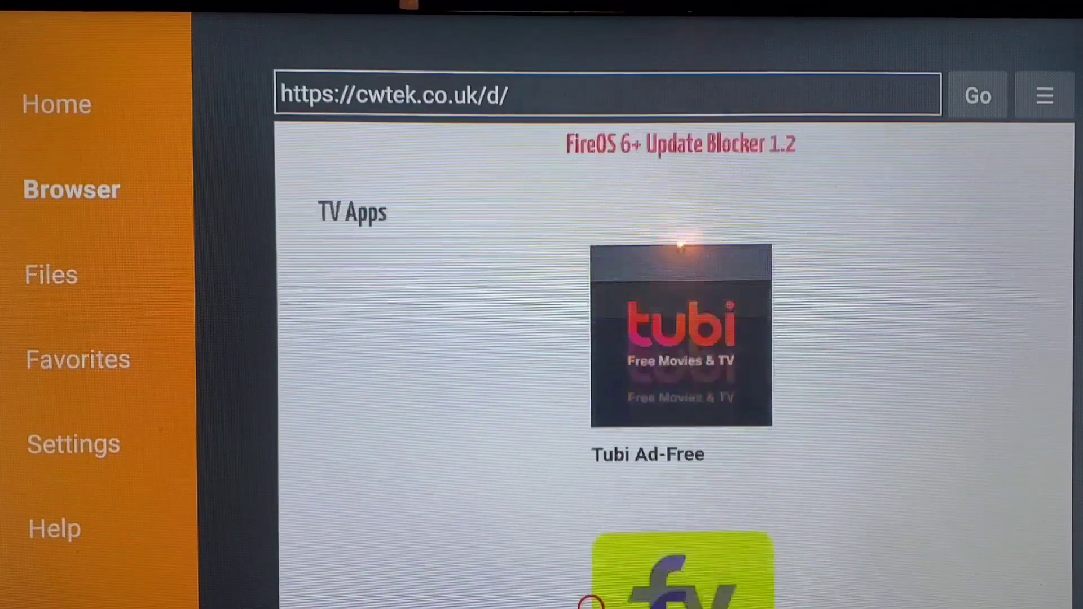
scroll("down", 3)
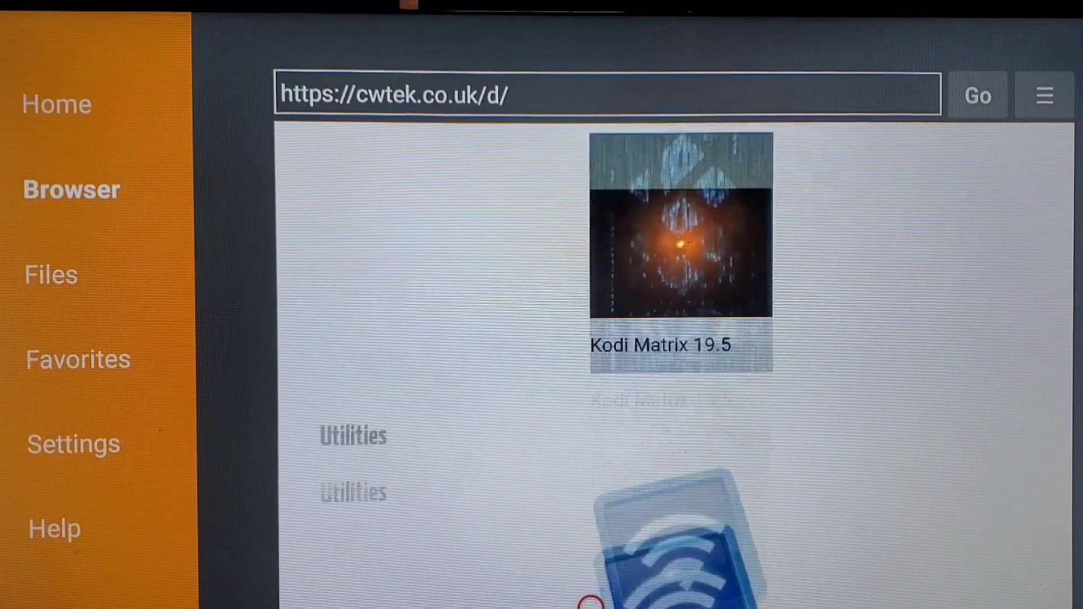
scroll("down", 3)
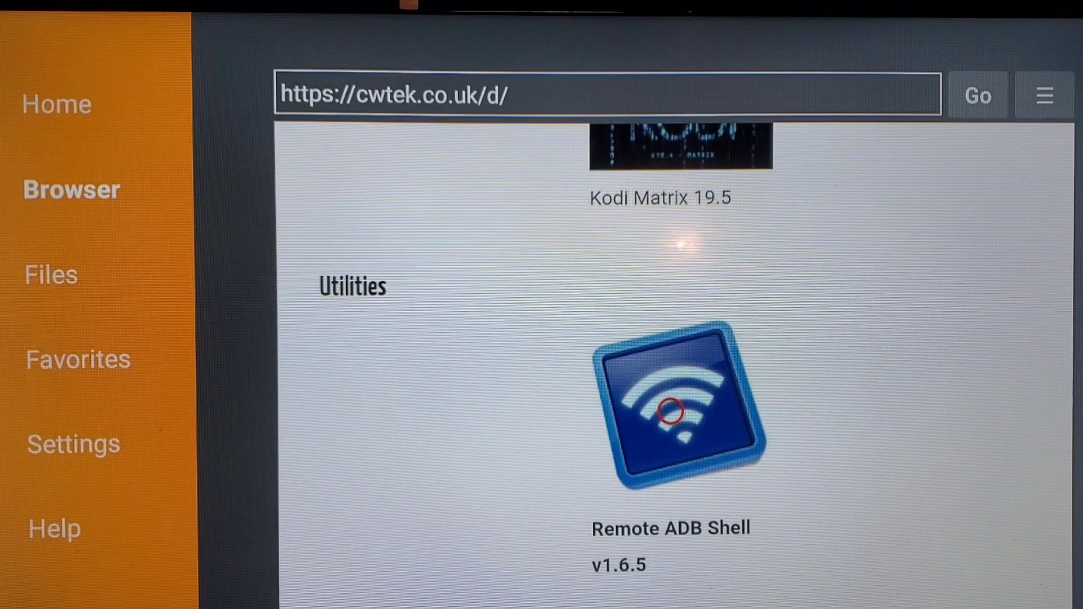
left_click(677, 407)
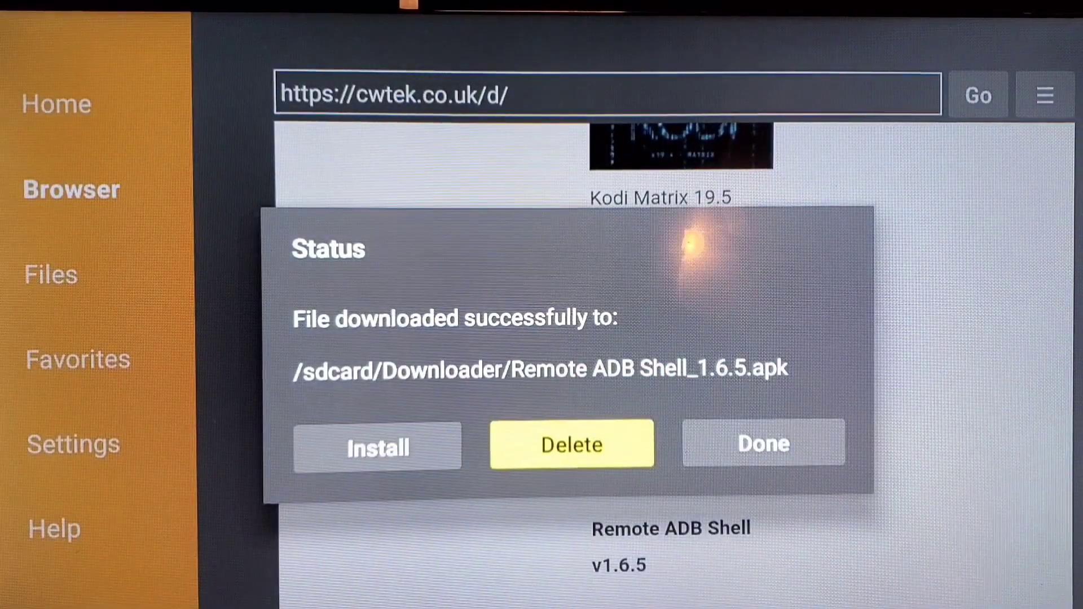
Delete and confirm removal of the Remote ADB Shell installer, then launch the app.
left_click(570, 444)
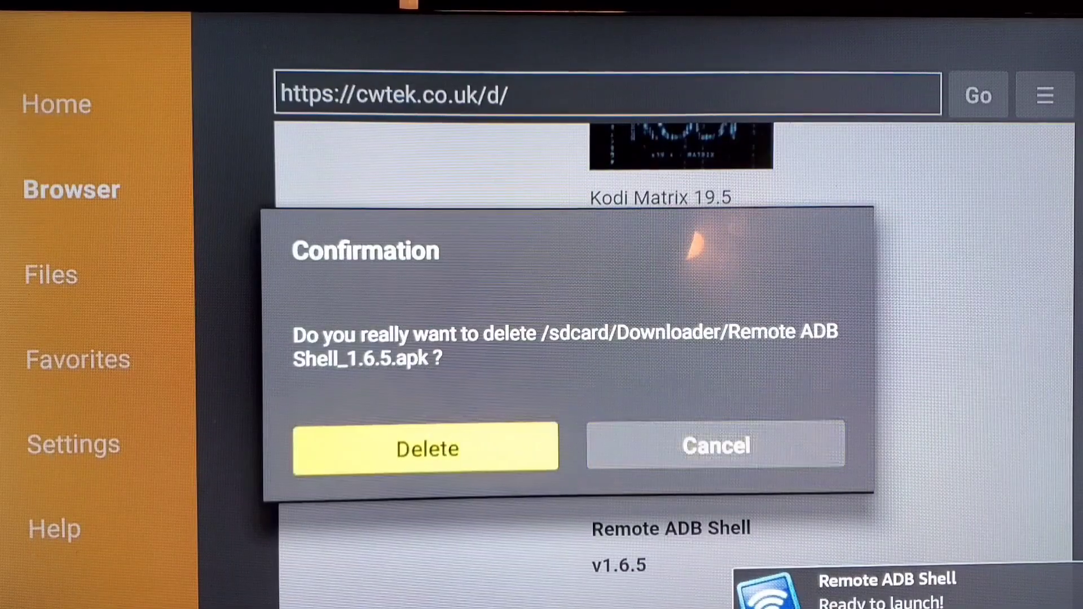
left_click(426, 448)
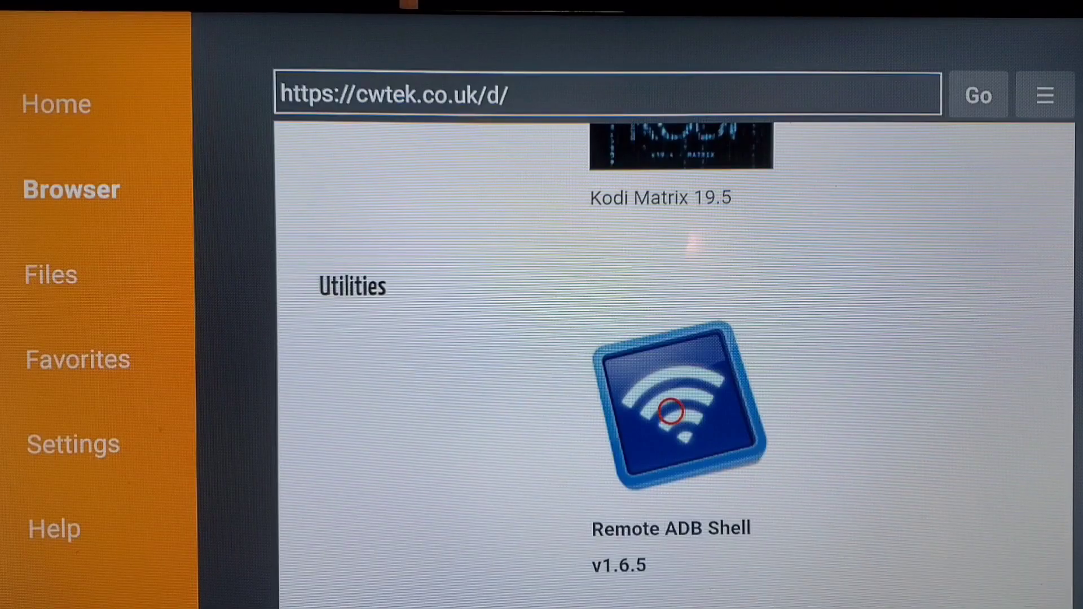
left_click(679, 404)
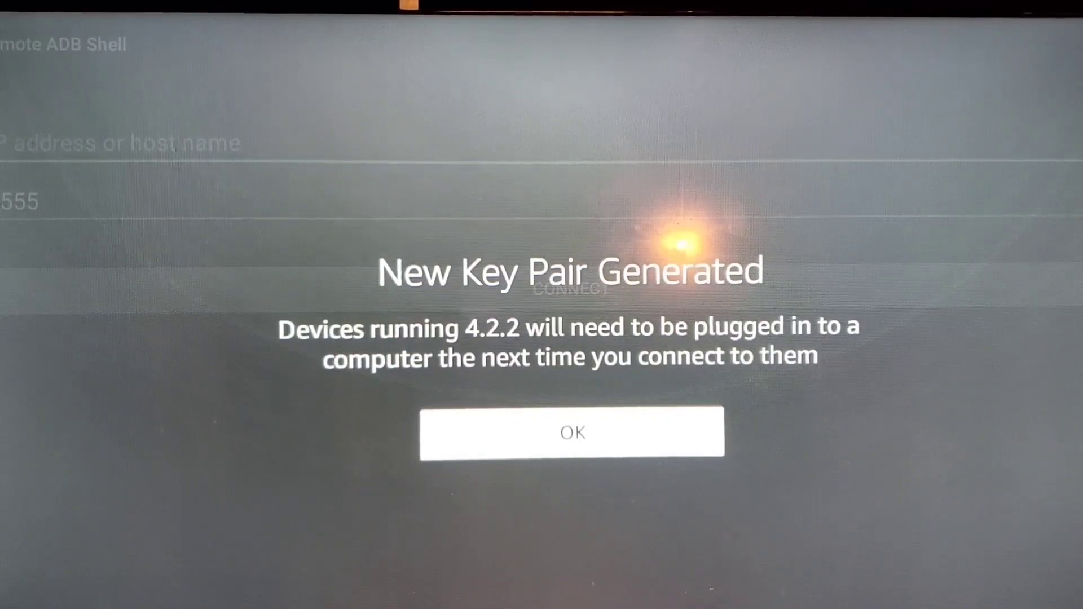
Dismiss the key pair notice and connect to 127.0.0.1 on port 5555.
left_click(572, 432)
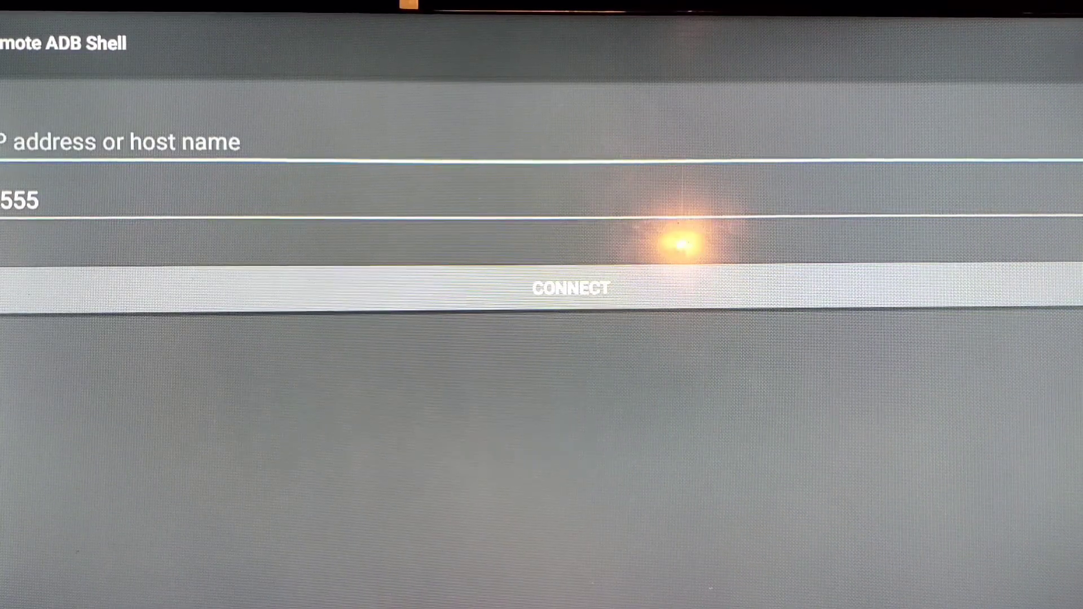
type("2")
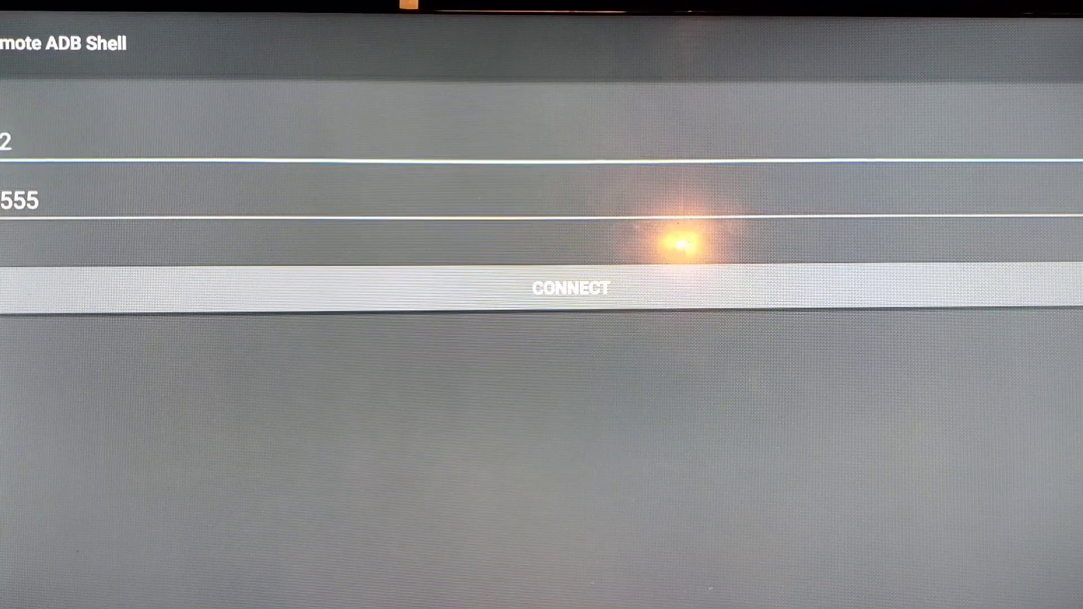
type("27.")
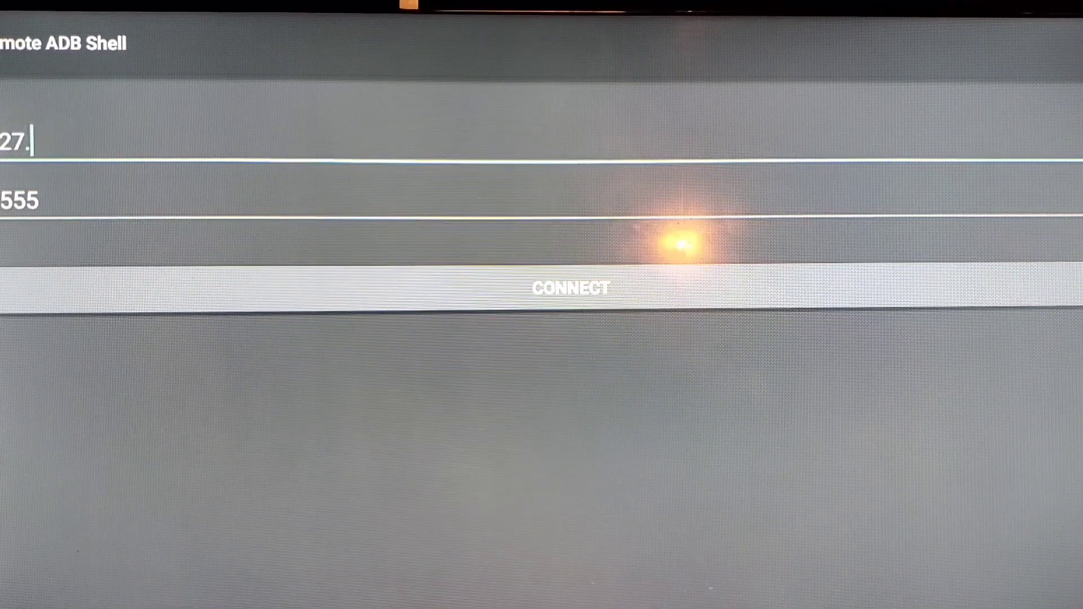
type("0.0.1")
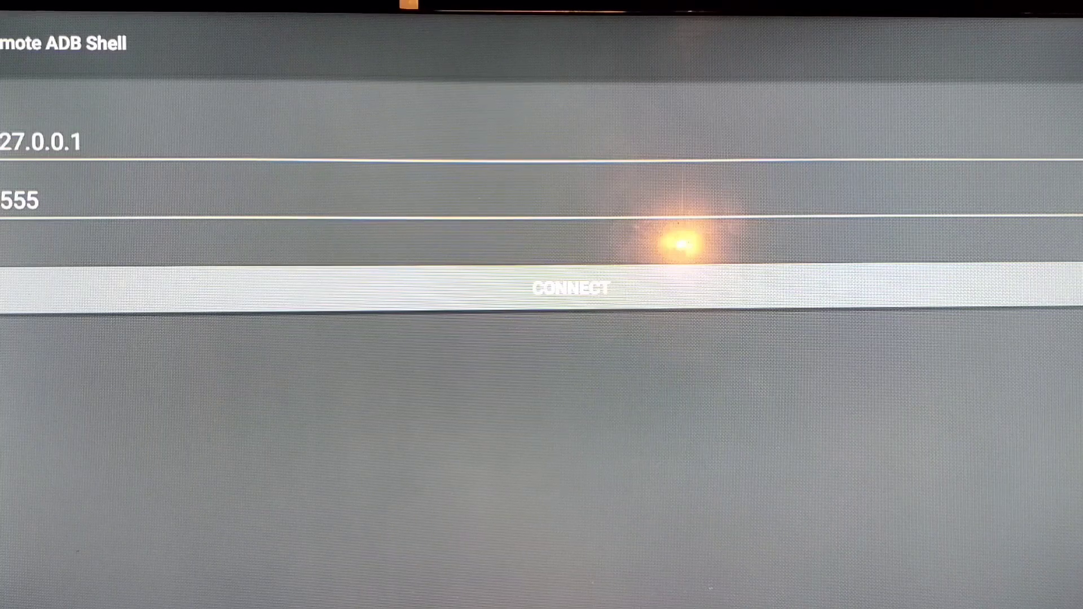
left_click(574, 289)
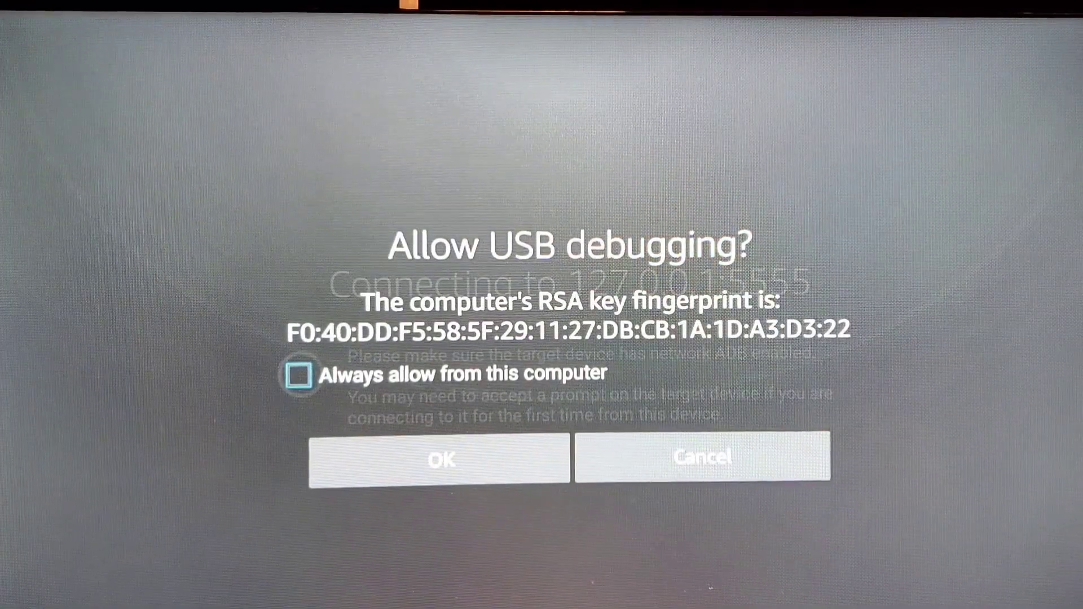
Tick 'Always allow from this computer' and accept the USB debugging prompt.
left_click(298, 374)
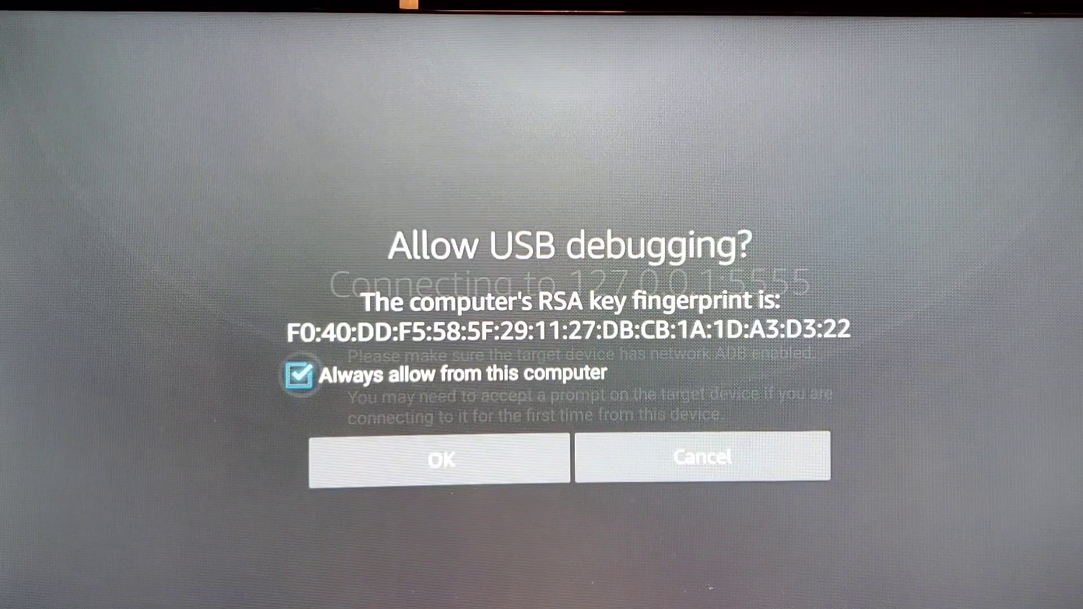
left_click(440, 458)
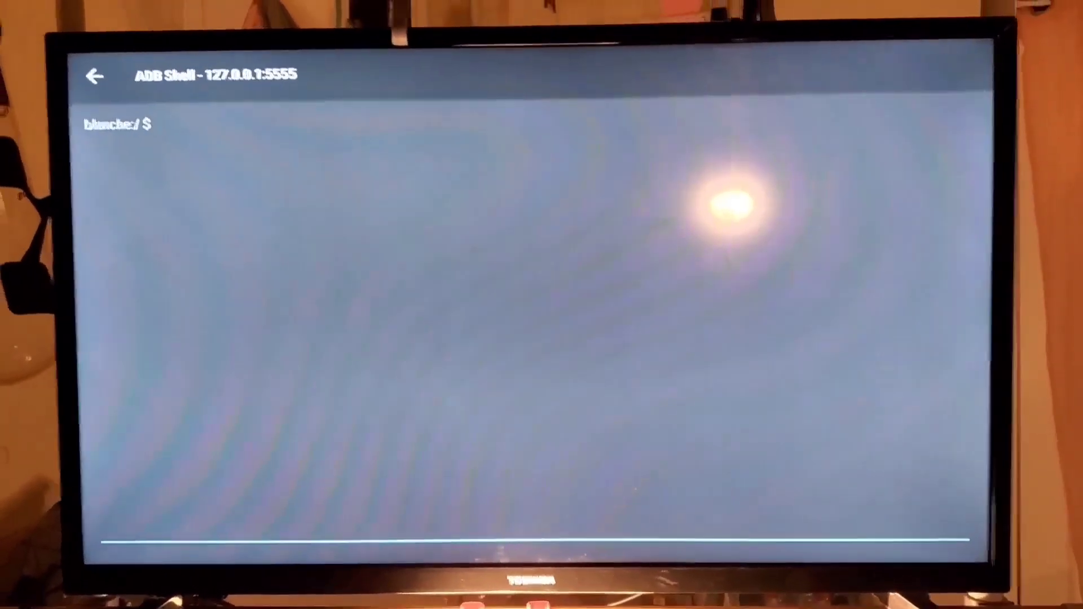
Enter 'settings get secure sleep_timeout' on the shell command line.
type("settings get")
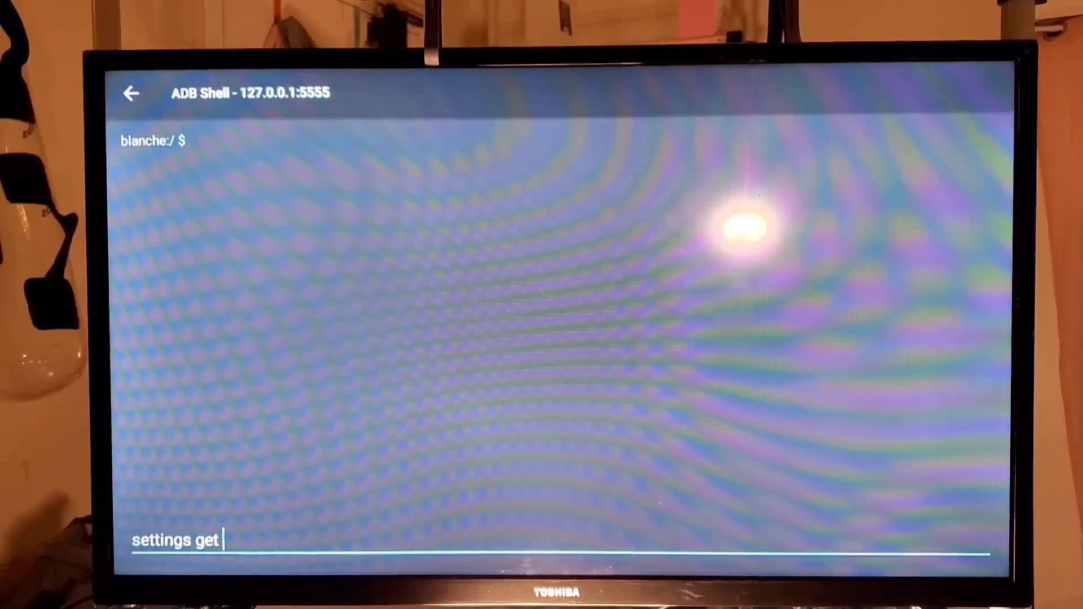
type("sec")
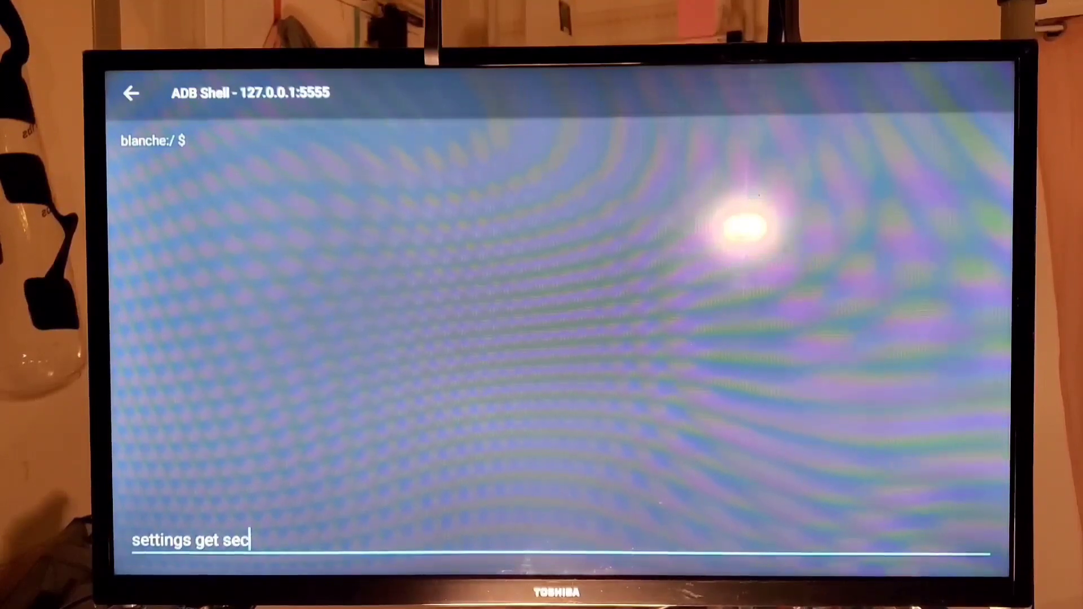
type("ure slee")
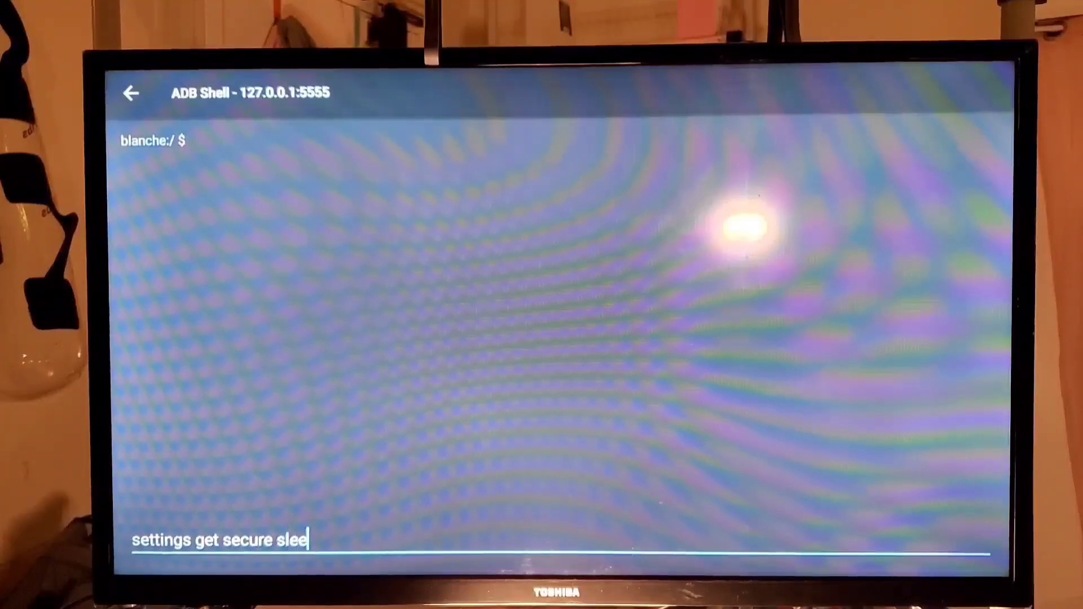
type("p_")
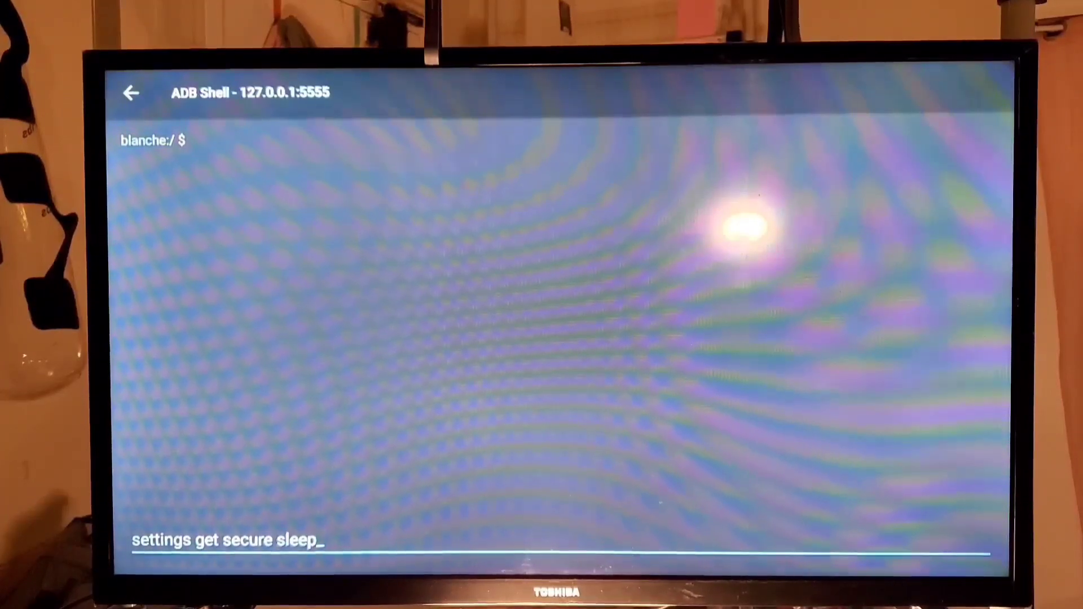
type("time")
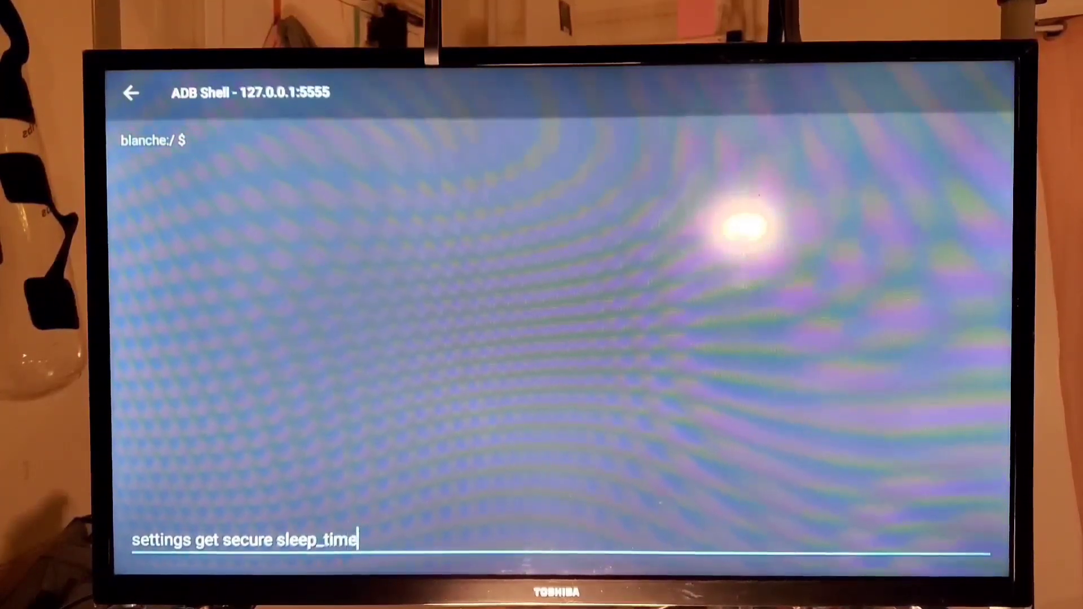
type("out")
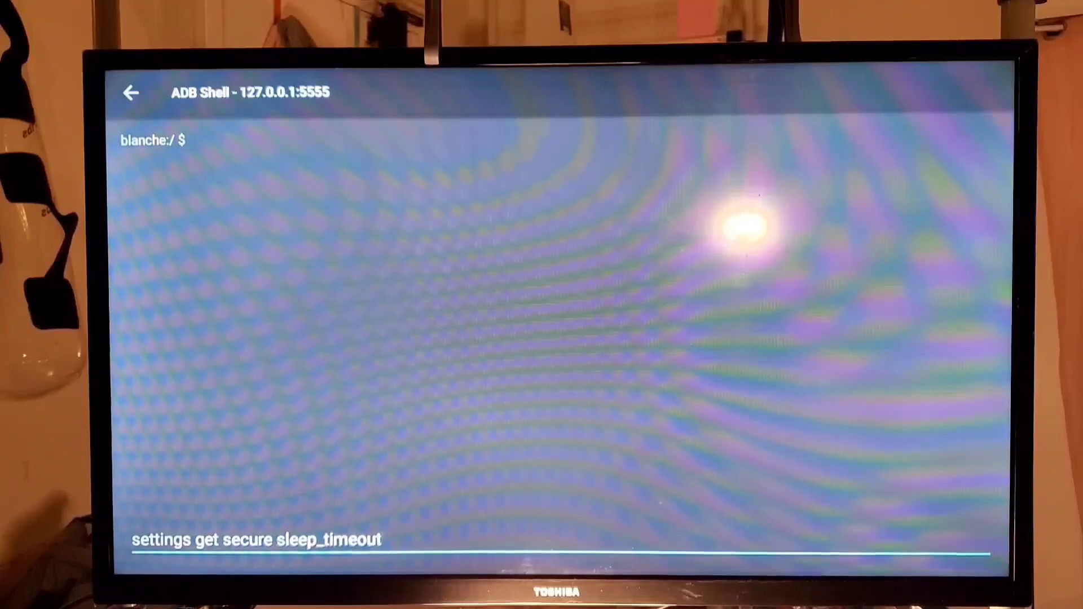
Run the sleep_timeout query, which returns 840000.
left_click(255, 540)
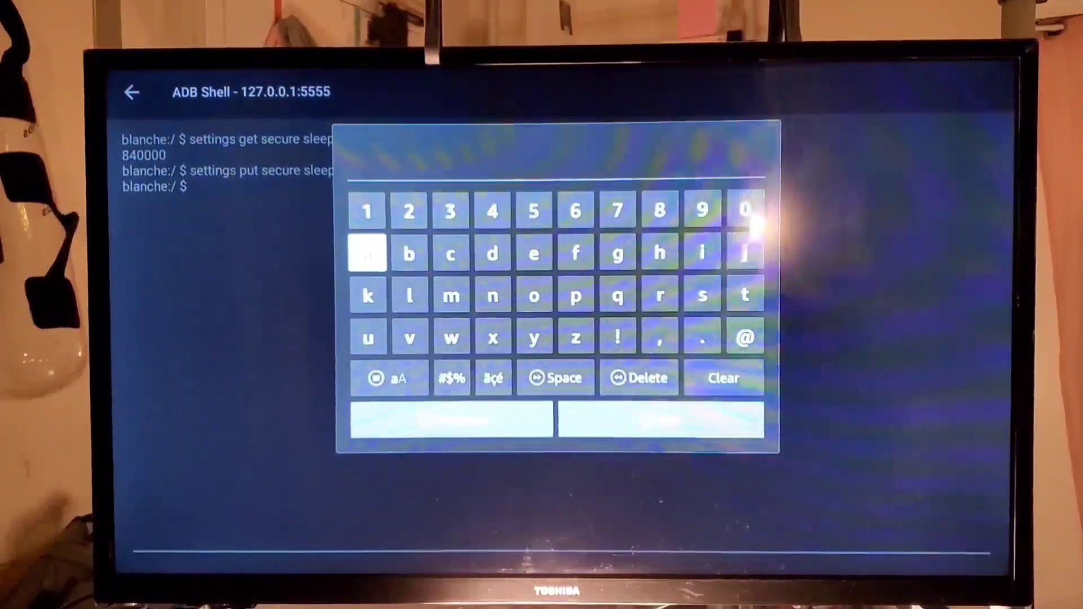
Enter 'settings put secure sleep_timeout 0' on the command line without running it.
type("set")
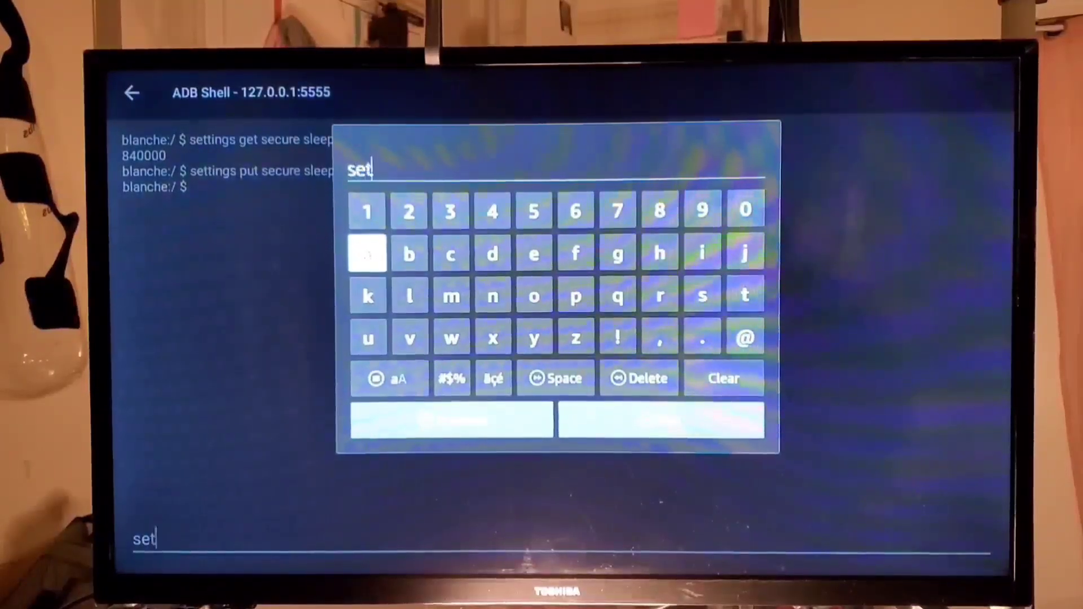
type("tings")
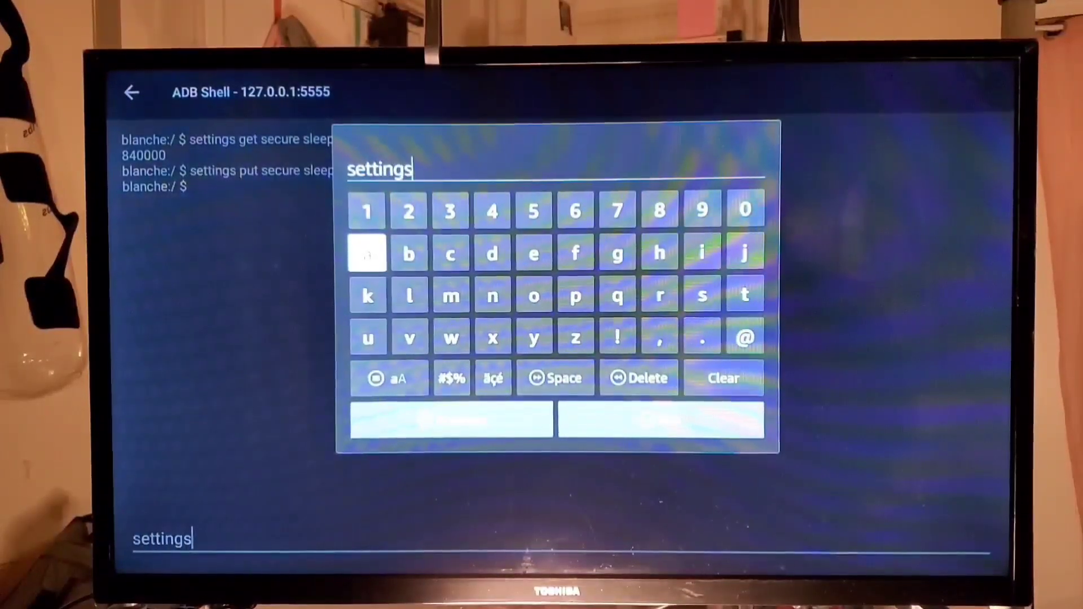
type("put sec")
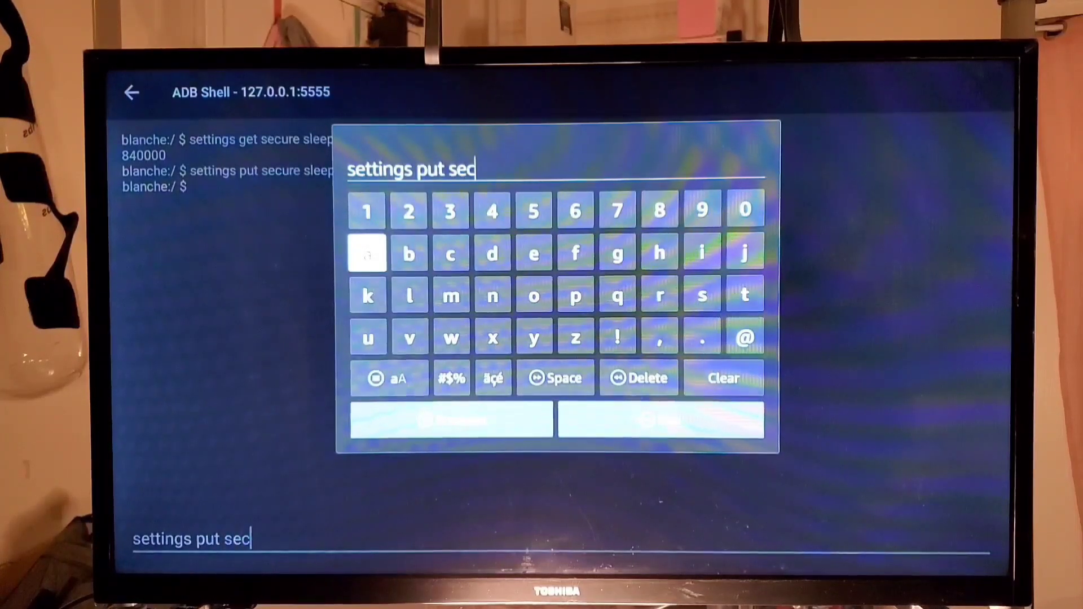
type("ure")
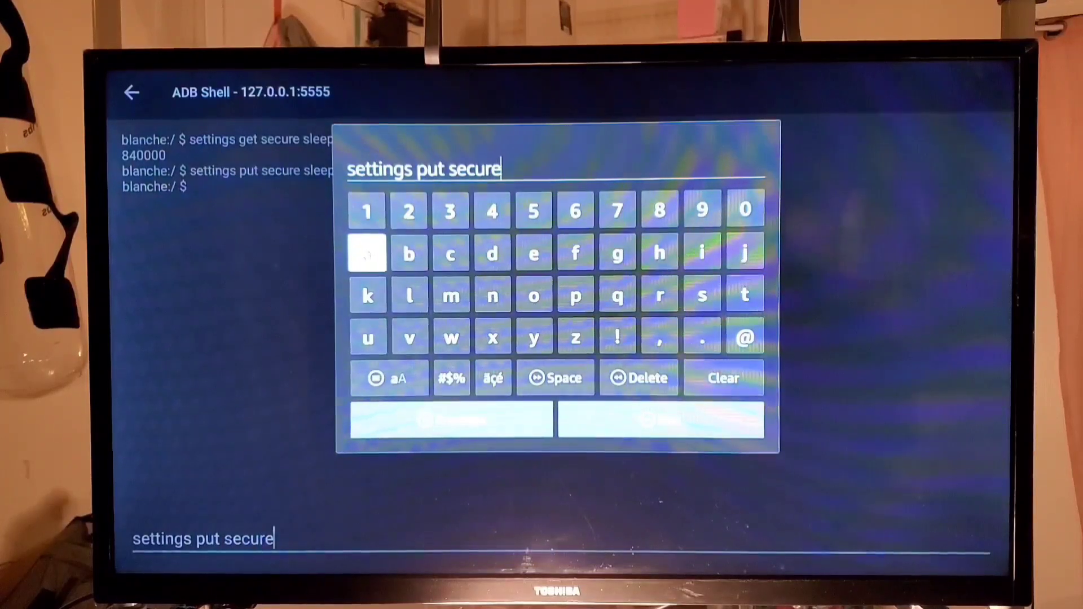
left_click(702, 295)
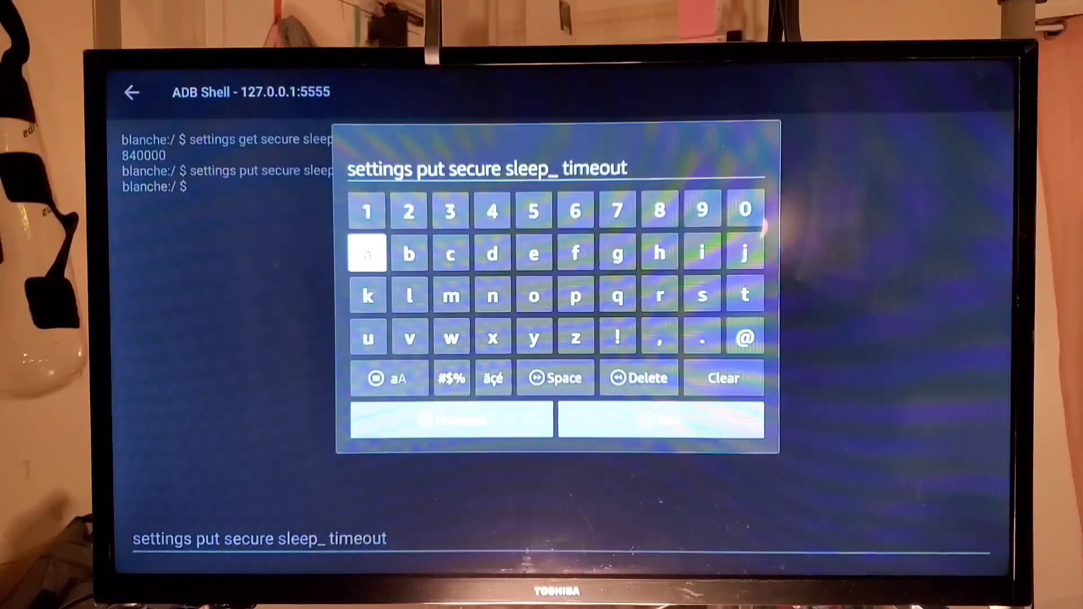
left_click(745, 211)
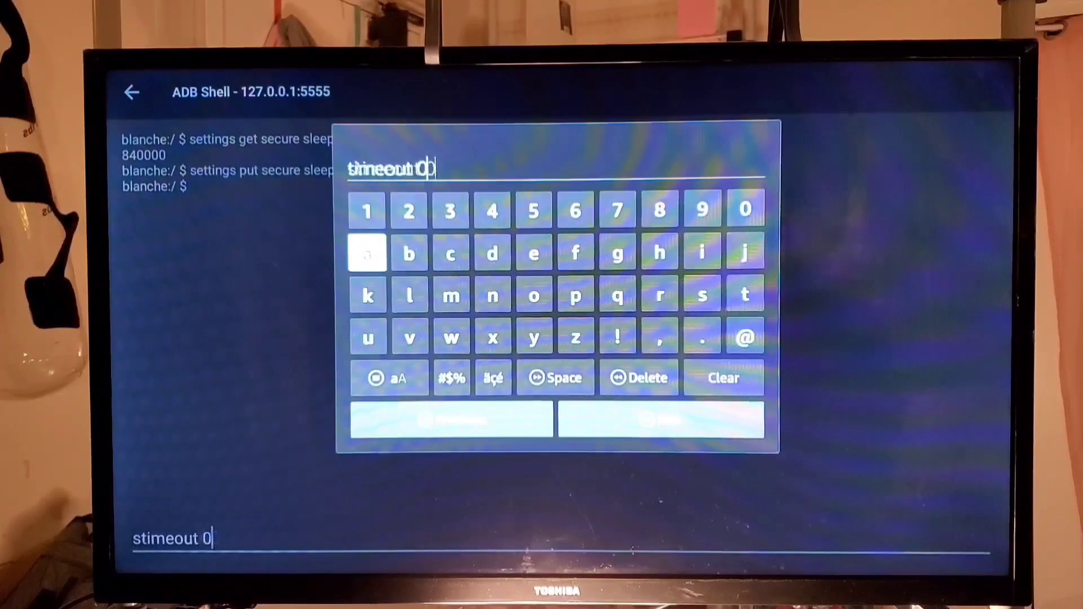
Clear and retype 'settings put secure sleep_timeout 0', then run it.
left_click(723, 378)
type("se")
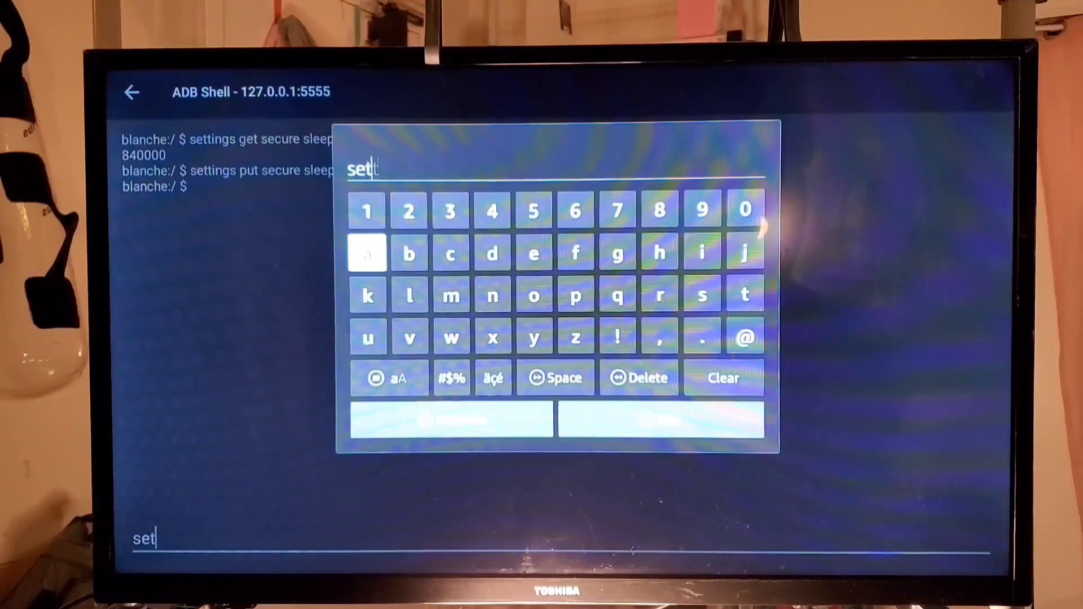
type("tings put secur")
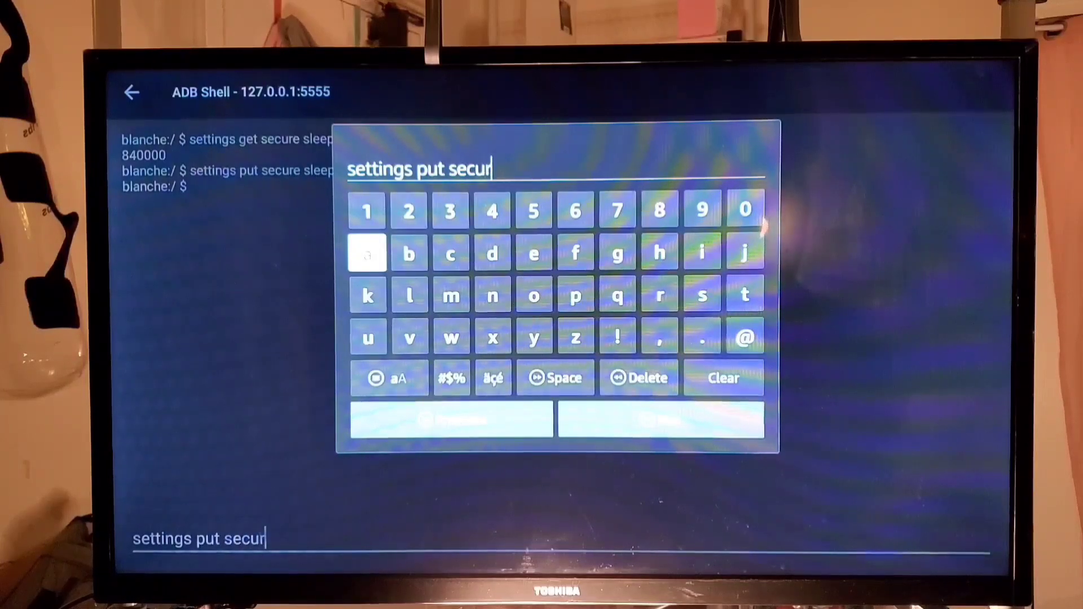
left_click(534, 253)
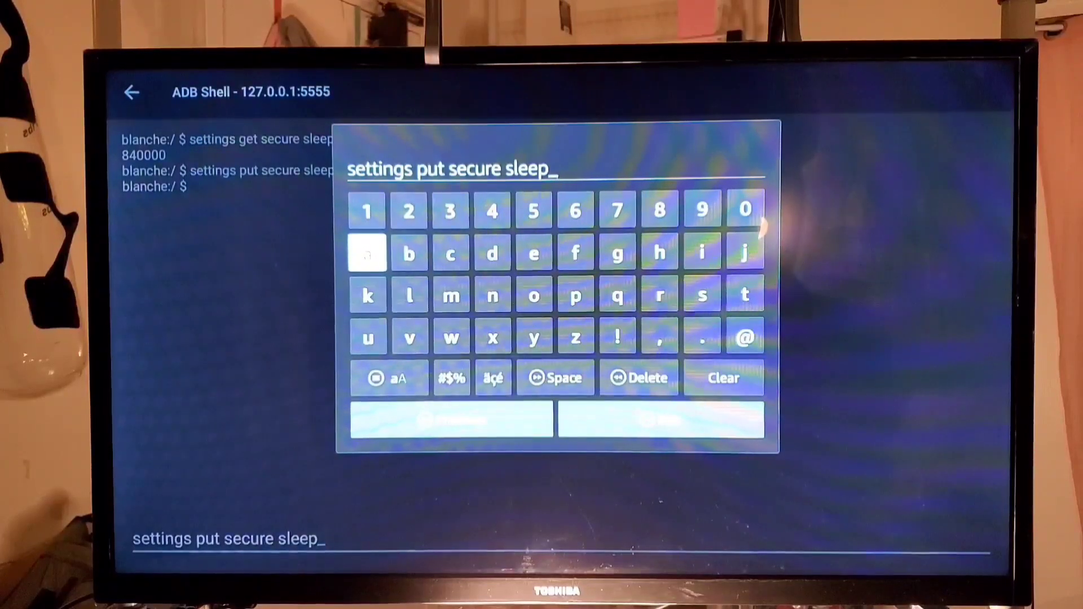
type("timeout")
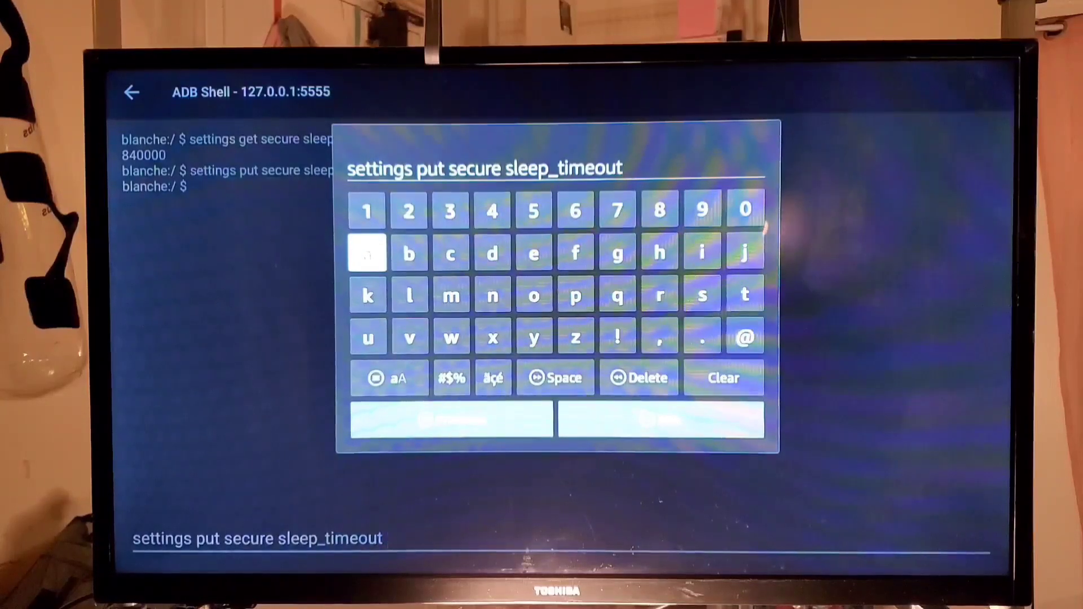
left_click(745, 211)
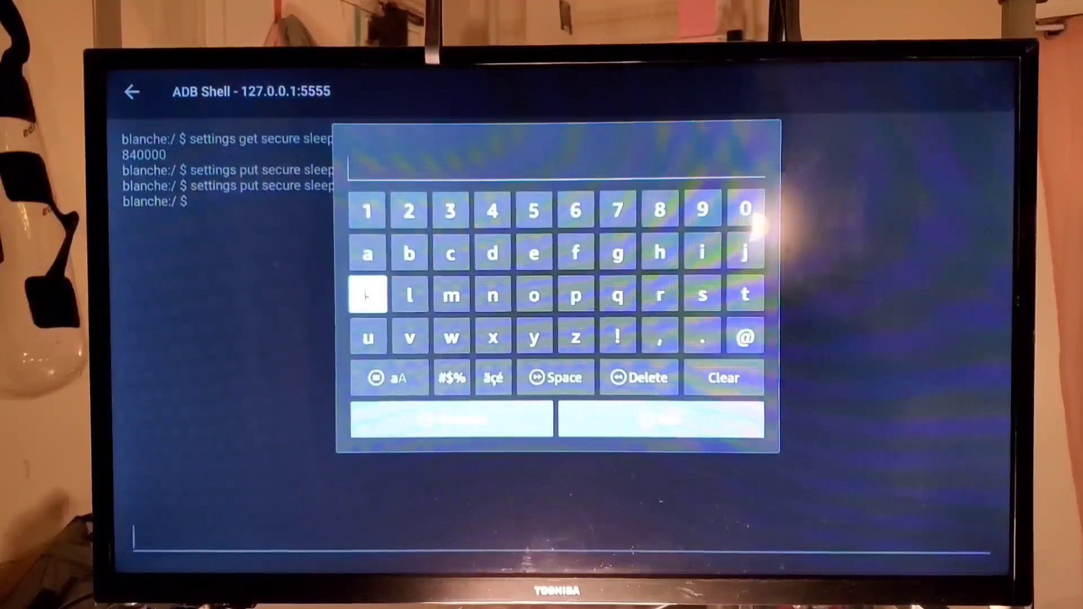
Type the query 'settings get secure sleep_timeout' on the command line.
type("settings get")
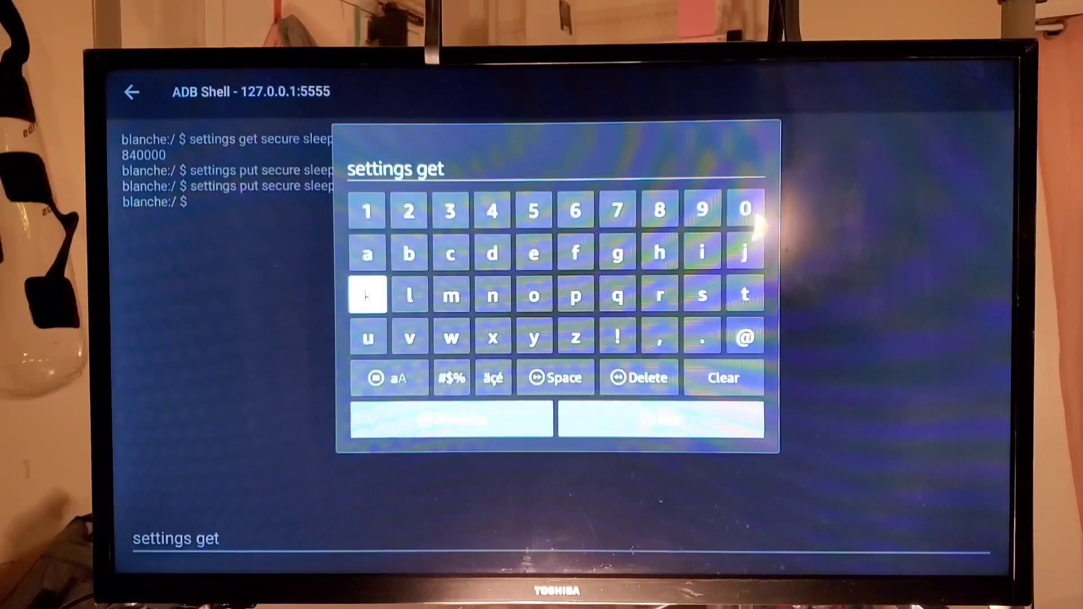
type("secure sl")
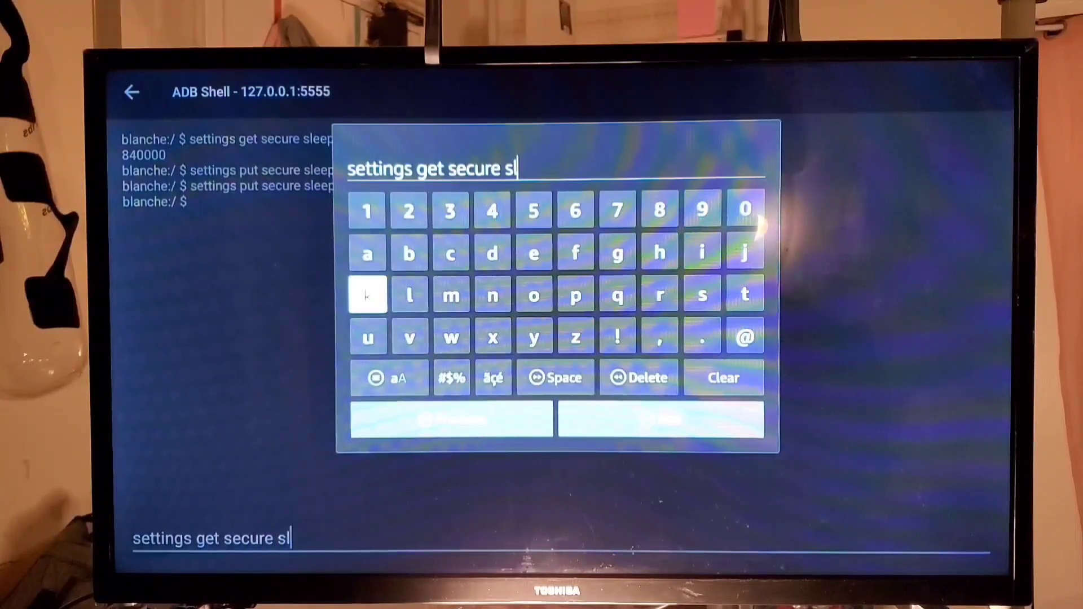
type("eep_")
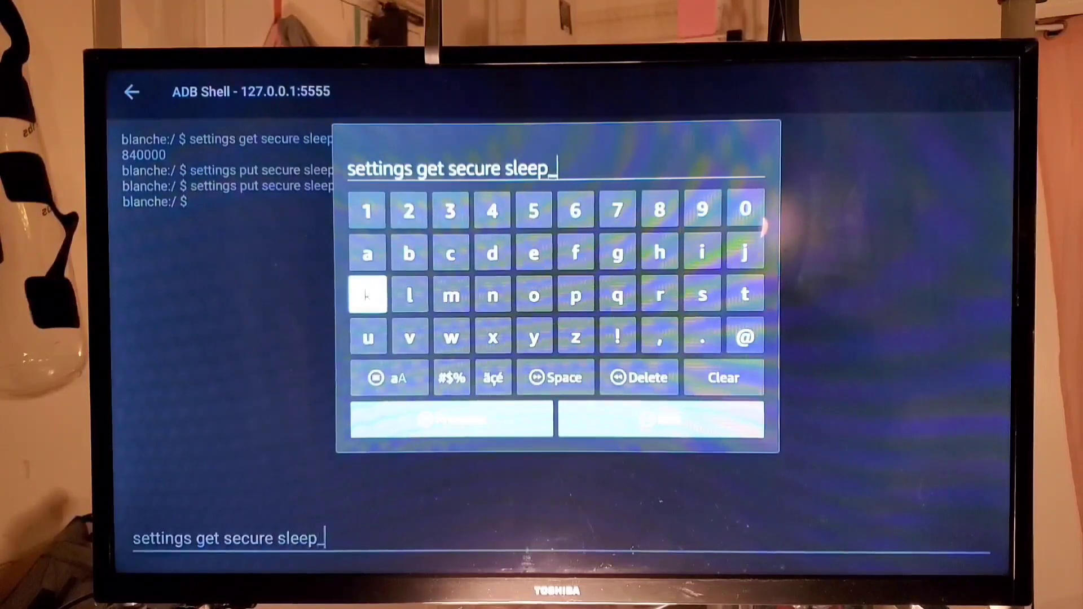
left_click(745, 296)
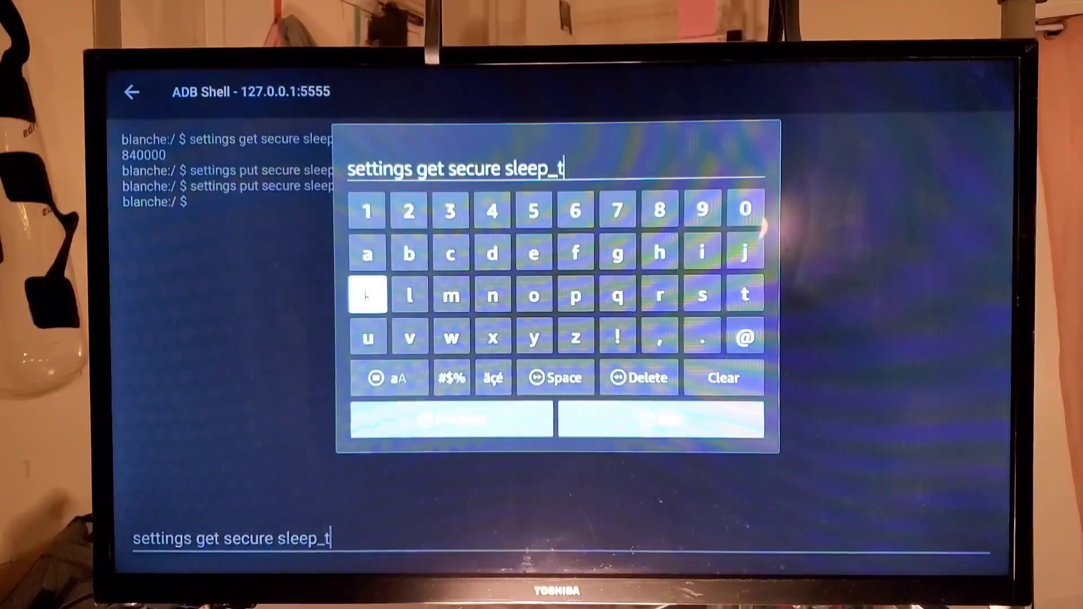
type("imeou")
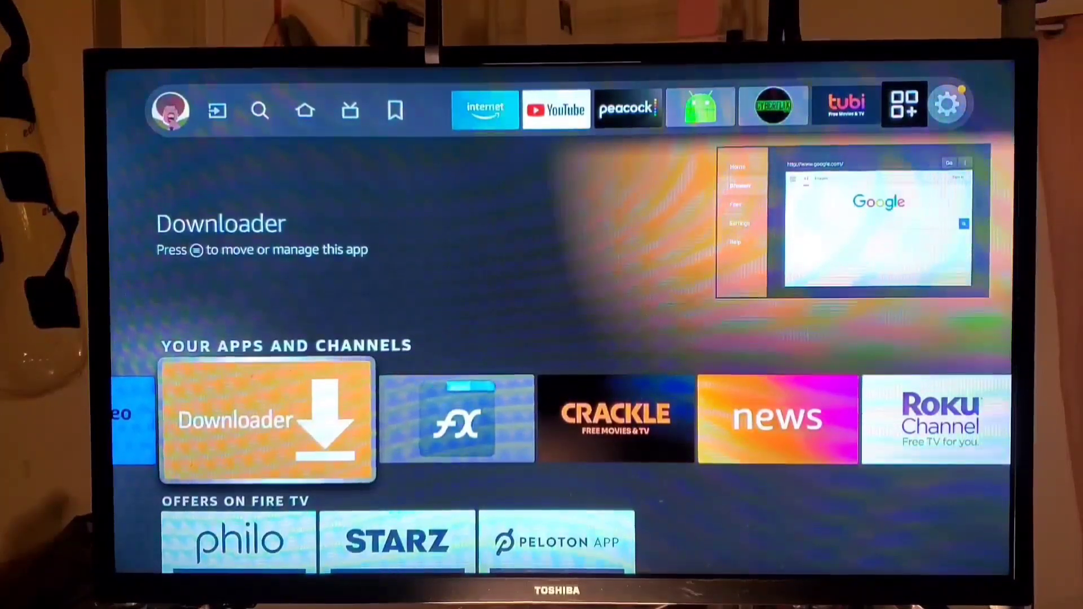
Return to the main Home page and move the navigation bar selection to Live.
left_click(305, 110)
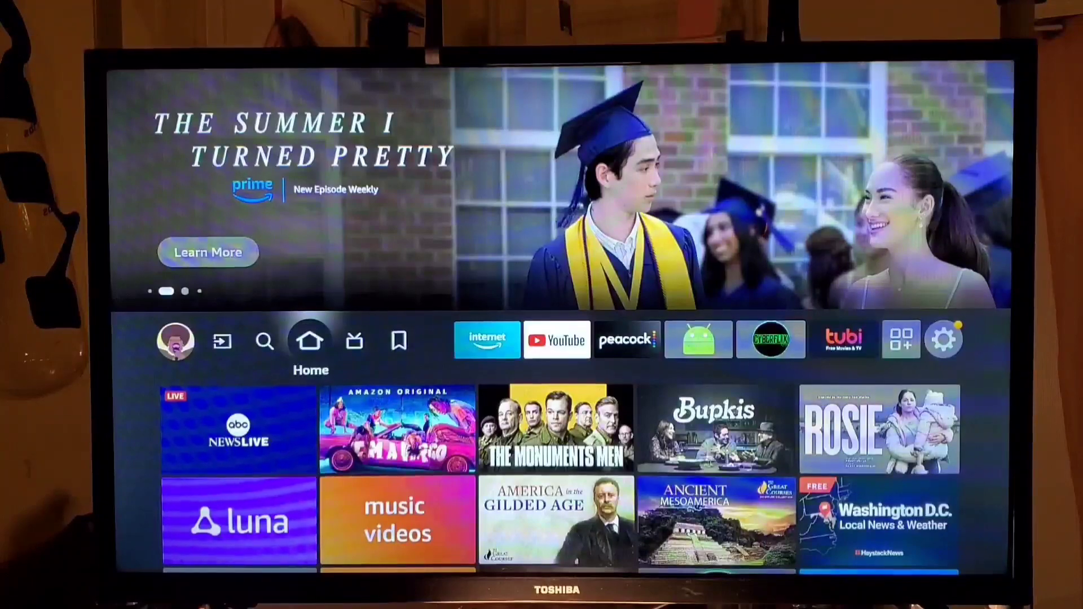
left_click(355, 340)
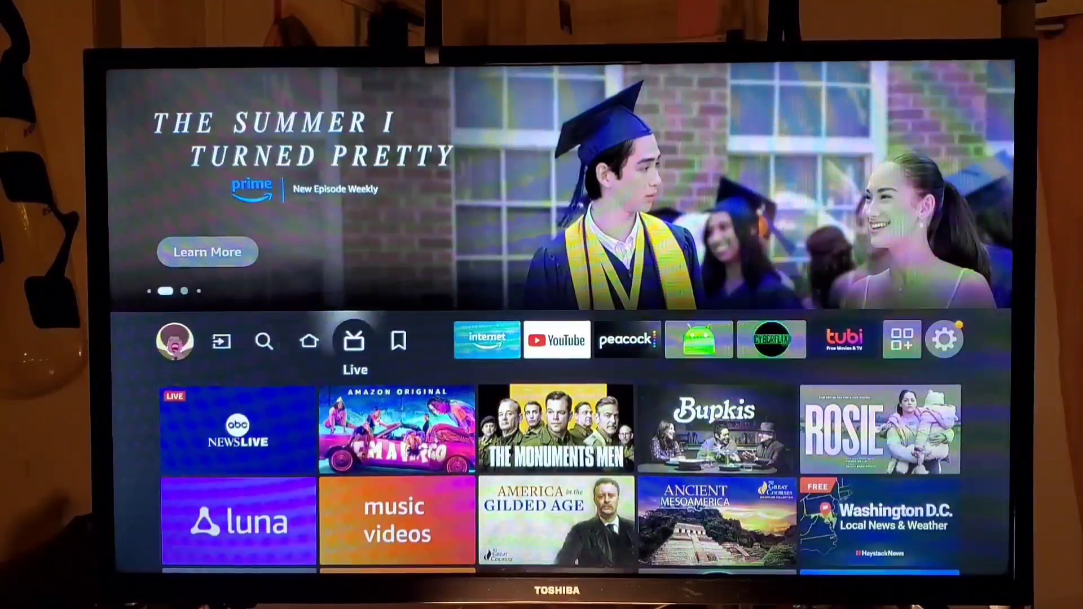